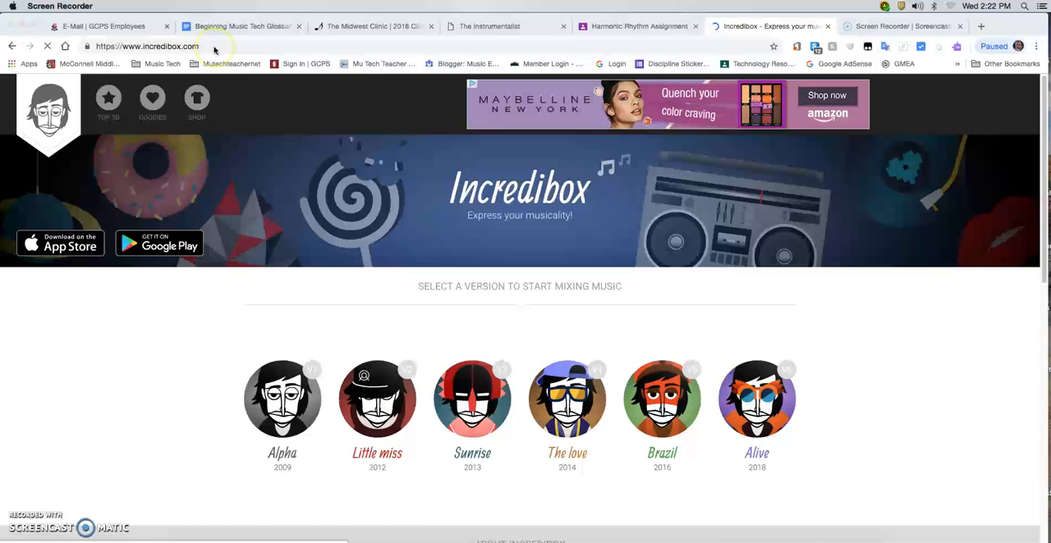
{"action": "mouse_move", "coordinate": [345, 316]}
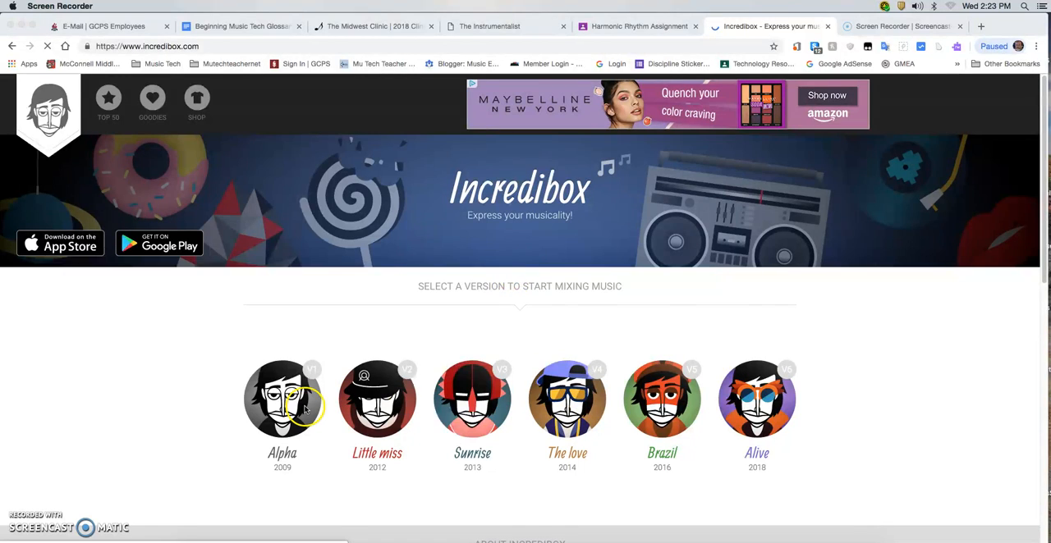
{"action": "mouse_move", "coordinate": [353, 408]}
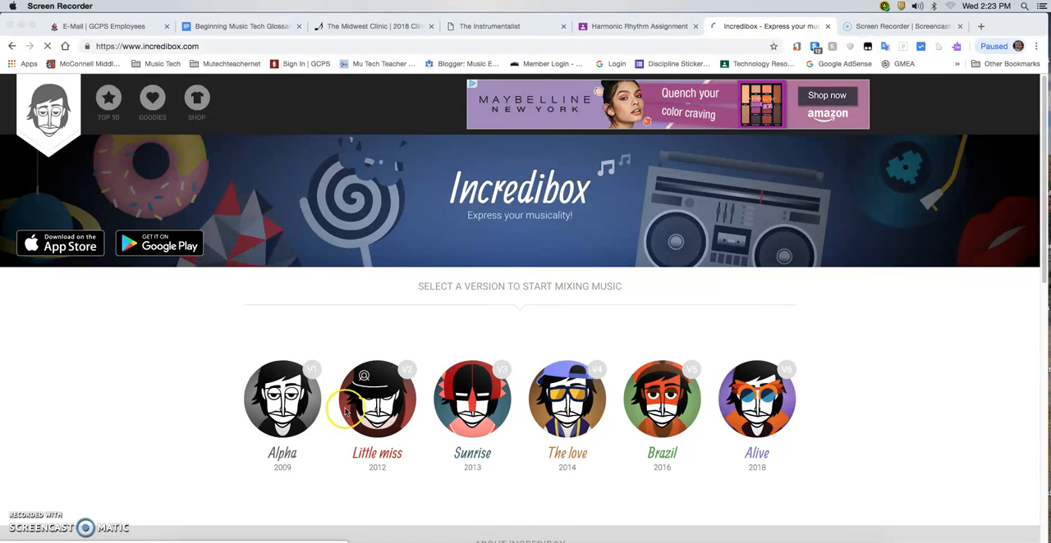
{"action": "mouse_move", "coordinate": [472, 400]}
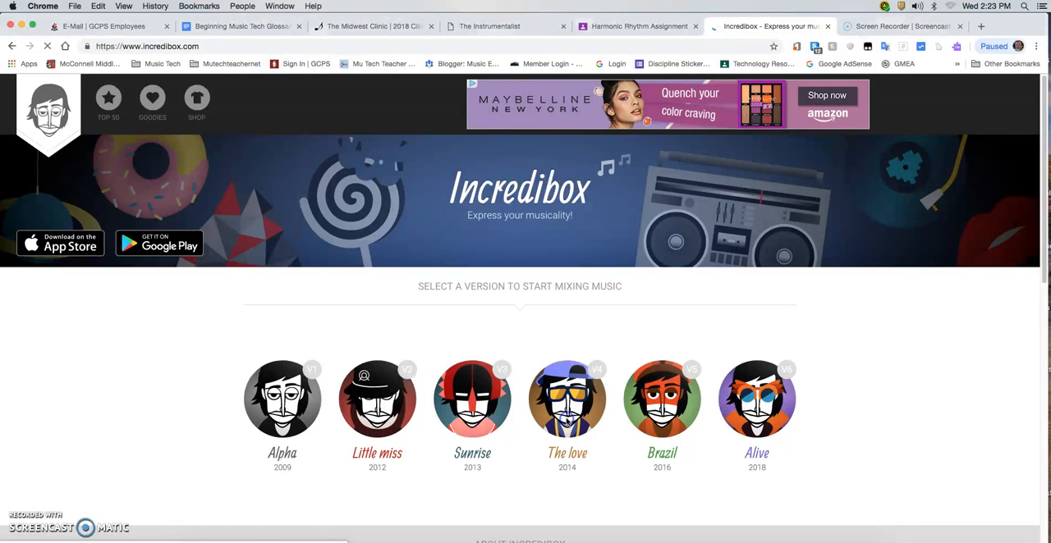
- Open The love (V4) version and skip its intro
{"action": "left_click", "coordinate": [567, 400]}
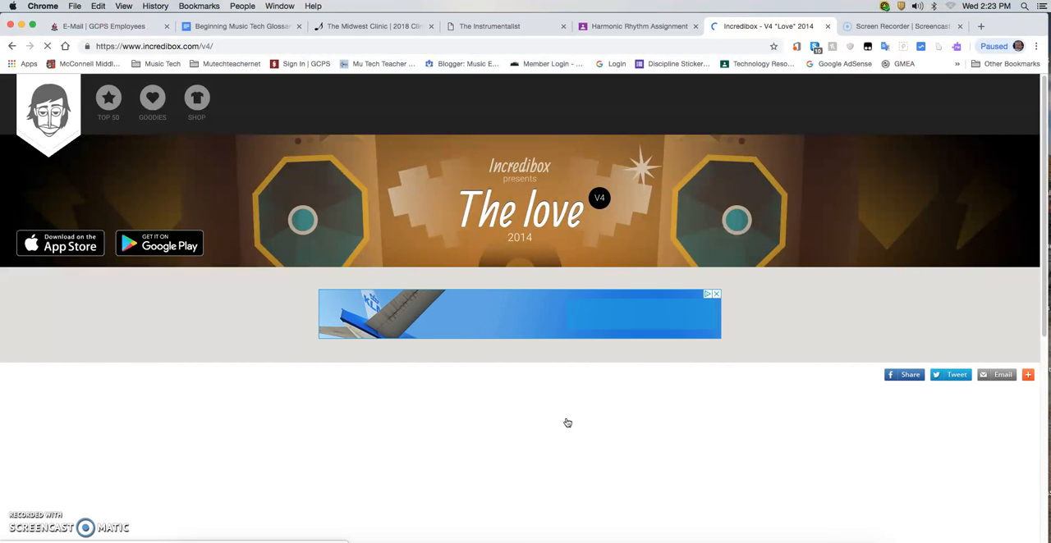
{"action": "scroll", "scroll_direction": "down", "scroll_amount": 3}
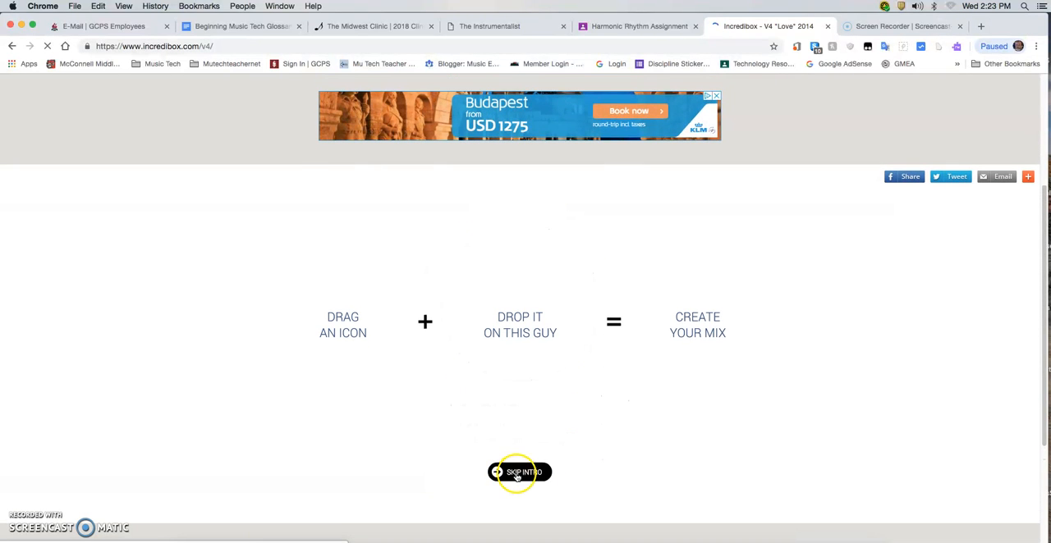
{"action": "left_click", "coordinate": [520, 472]}
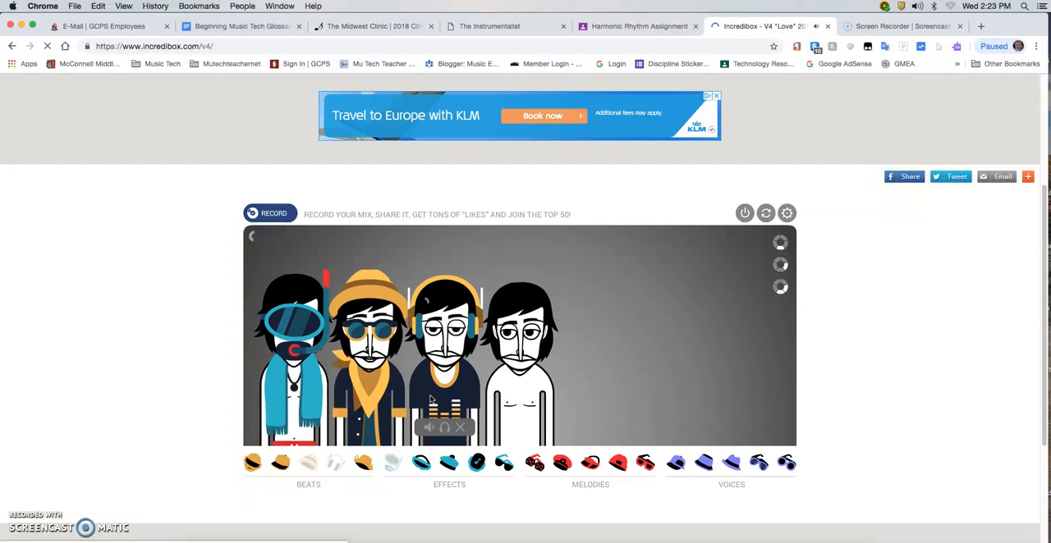
- Add a melody sound to one of the remaining bare performers
{"action": "left_click", "coordinate": [535, 463]}
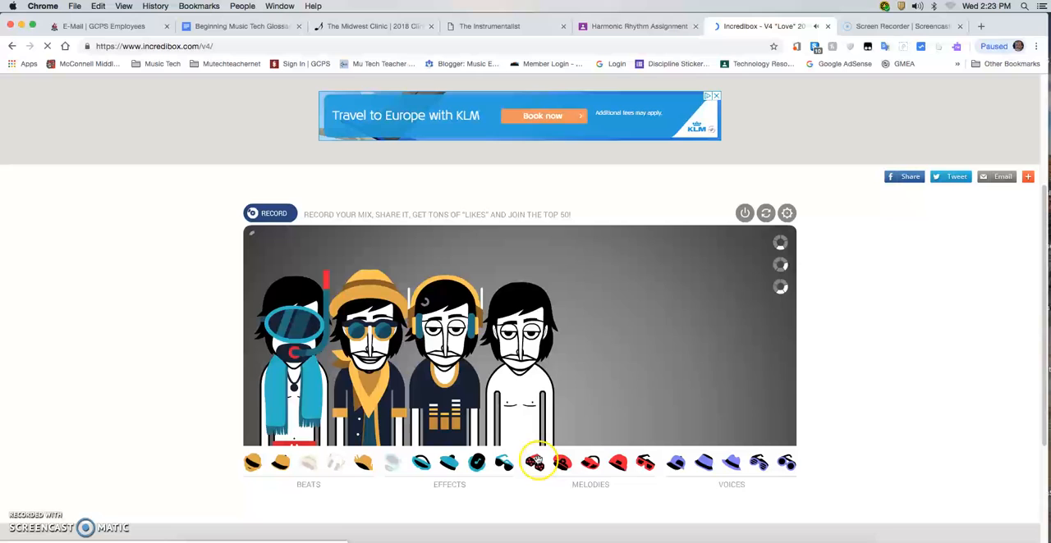
{"action": "left_click", "coordinate": [563, 462]}
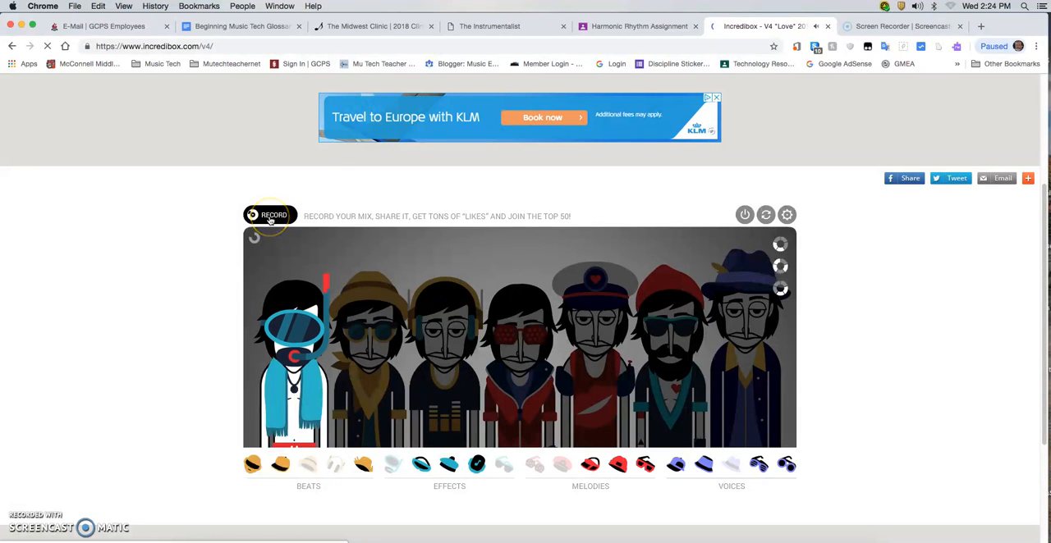
- Start recording the seven-performer mix and let it play
{"action": "left_click", "coordinate": [264, 216]}
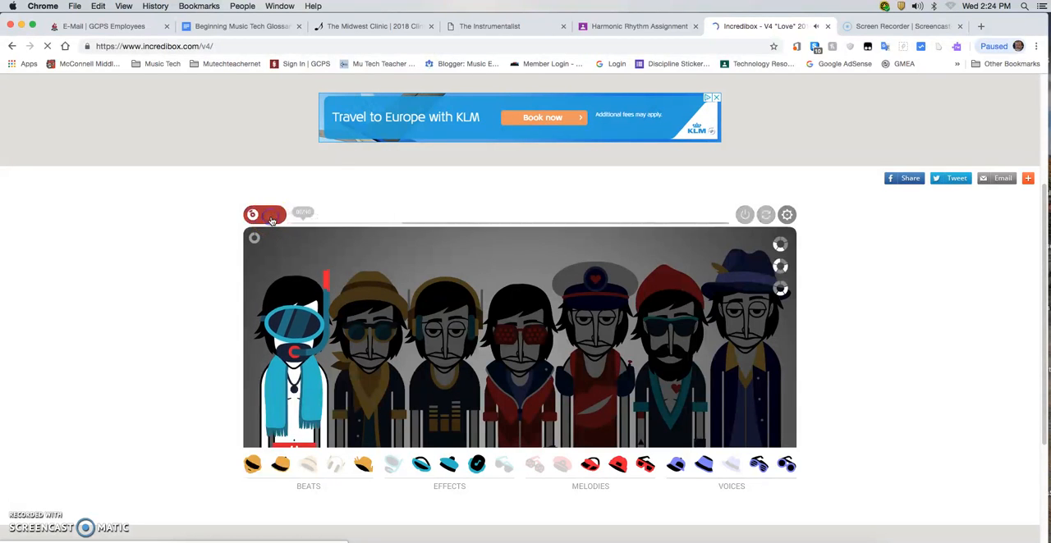
{"action": "left_click", "coordinate": [264, 214]}
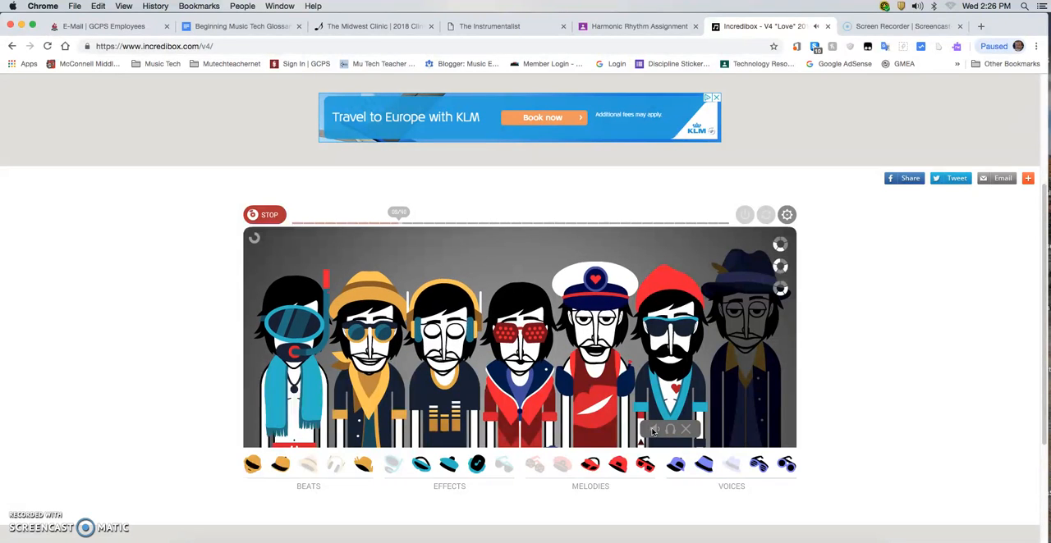
- Stop the recording so the Recording Finished panel appears
{"action": "left_click", "coordinate": [669, 337]}
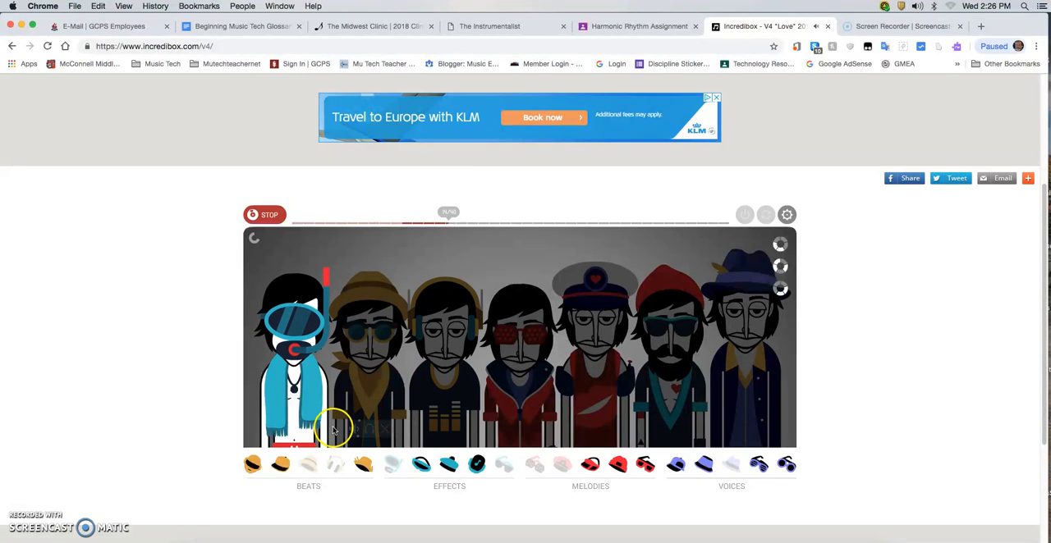
{"action": "mouse_move", "coordinate": [222, 391]}
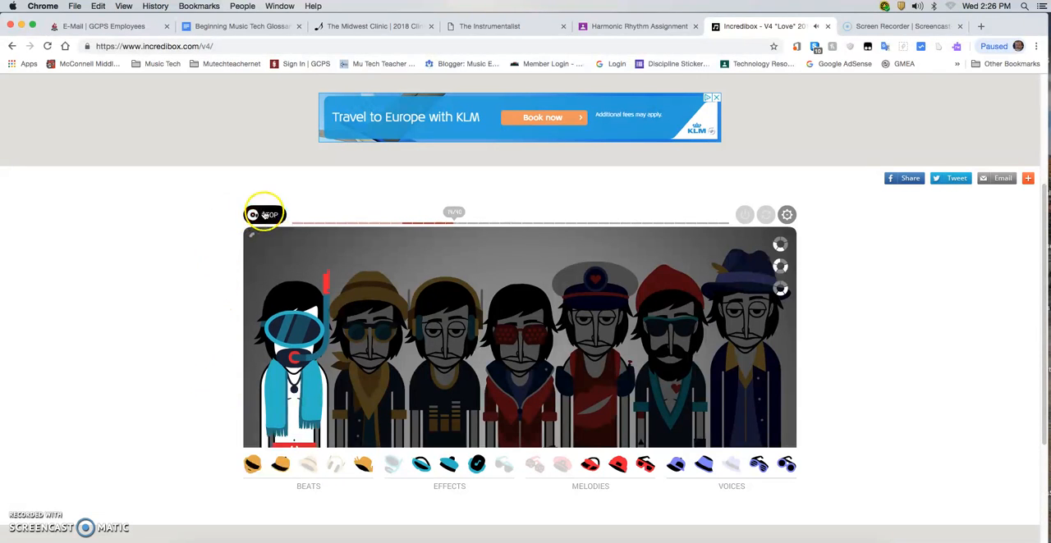
{"action": "left_click", "coordinate": [264, 215]}
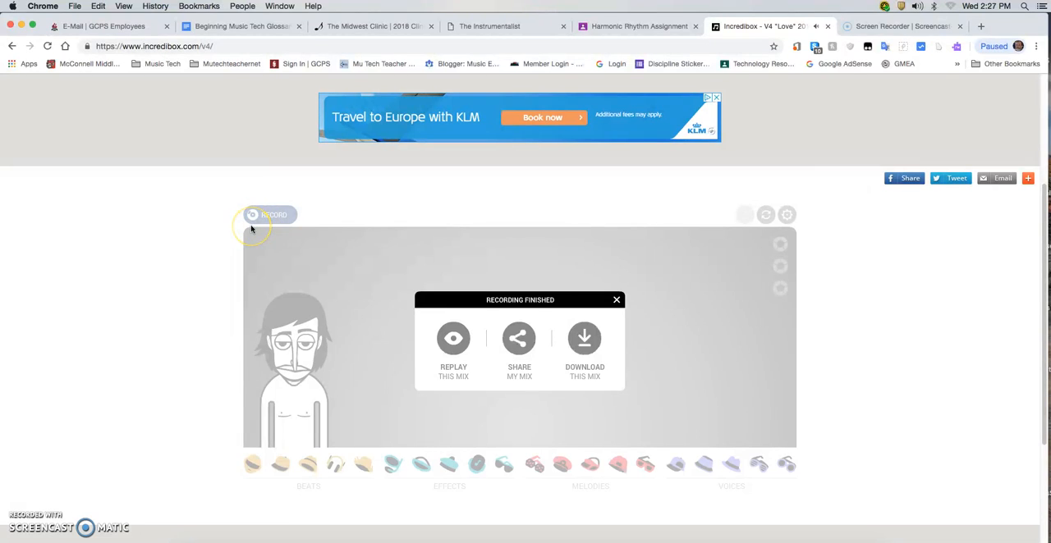
- Open the Download This Mix form and fill in the DJ name
{"action": "left_click", "coordinate": [453, 338]}
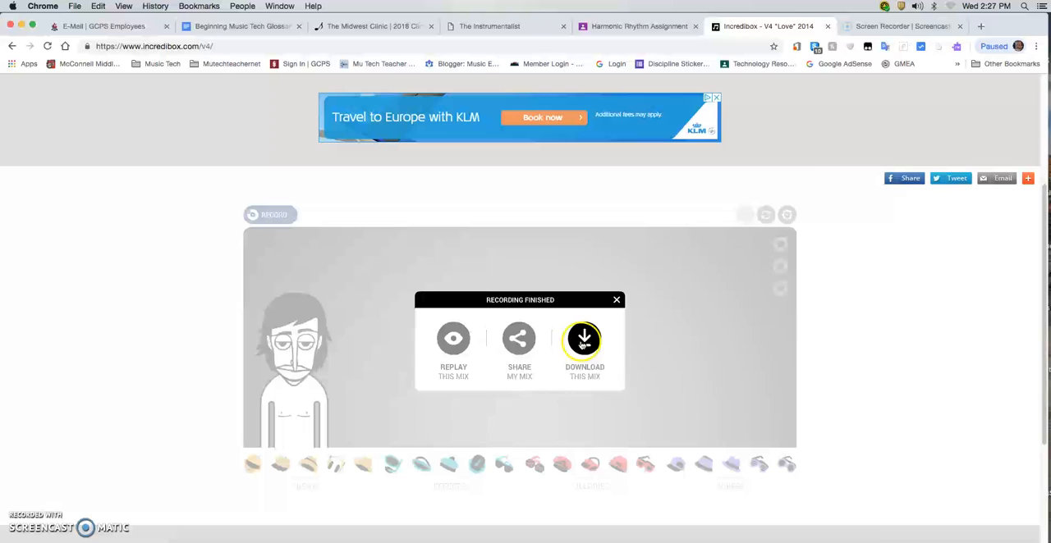
{"action": "left_click", "coordinate": [584, 339]}
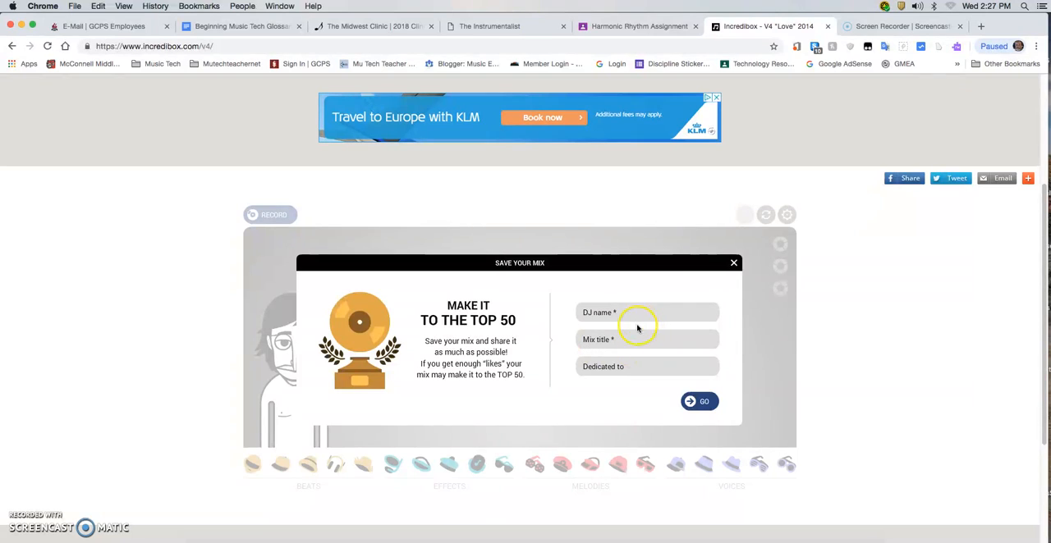
{"action": "left_click", "coordinate": [647, 313]}
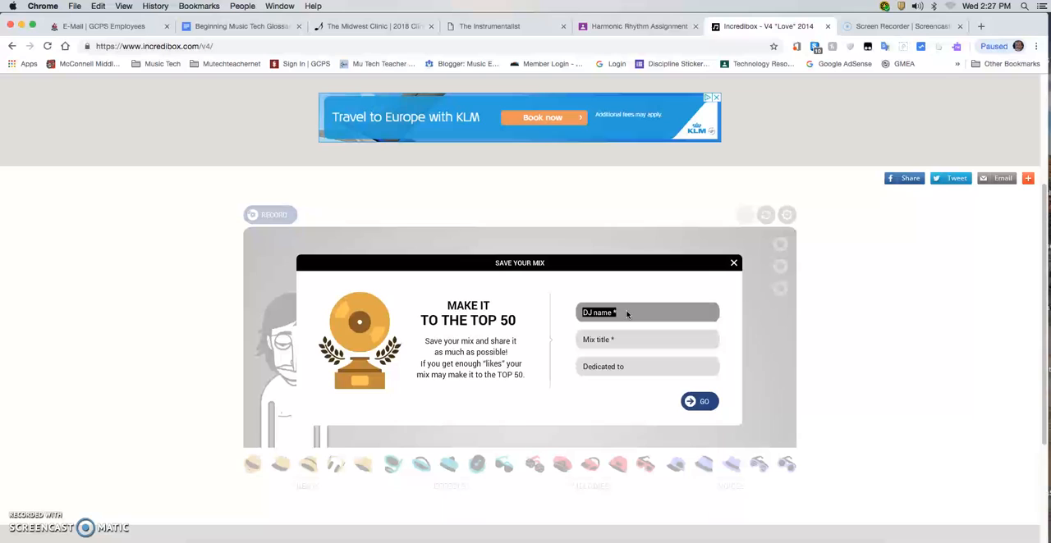
{"action": "type", "text": "dj"}
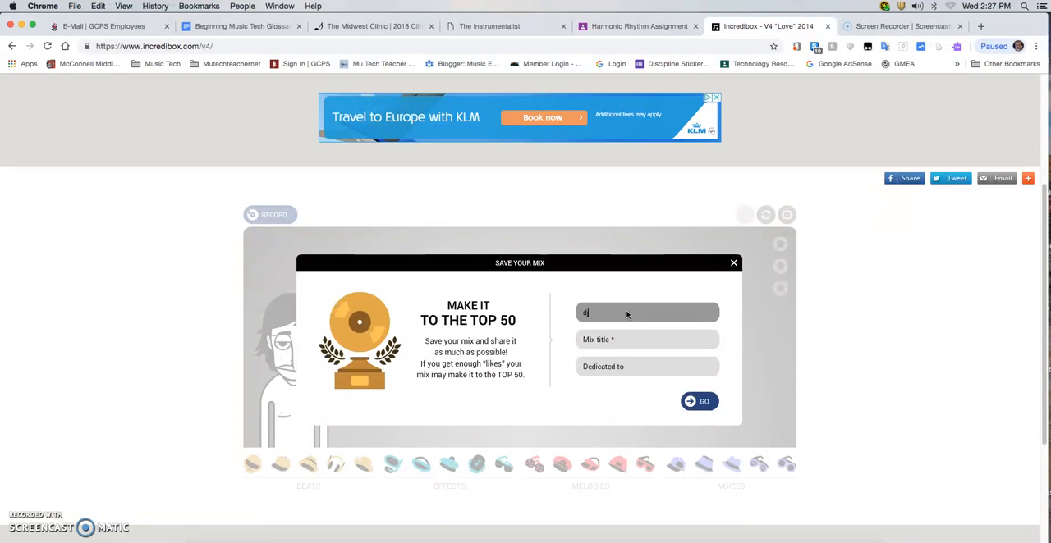
{"action": "key", "text": "Backspace"}
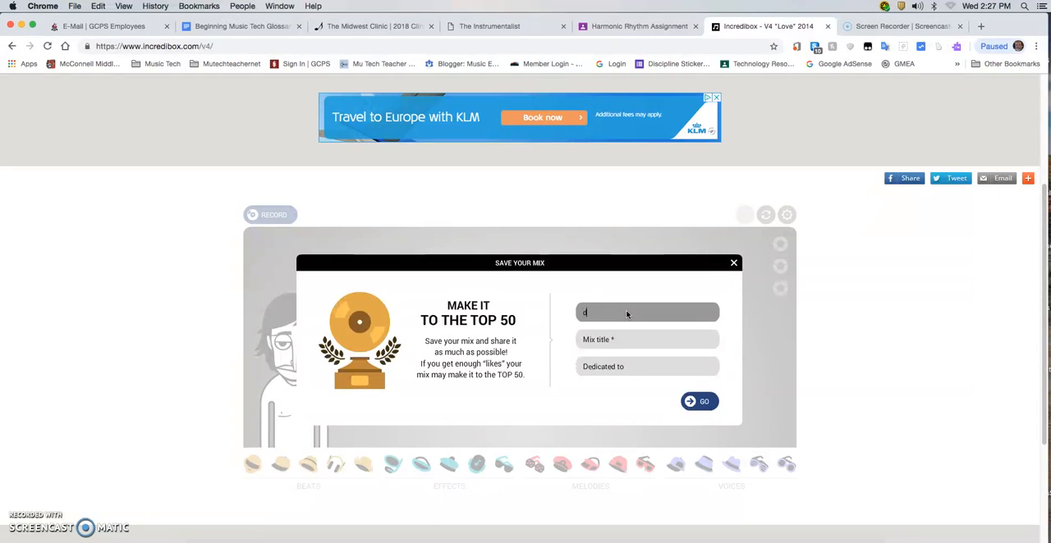
{"action": "type", "text": "j"}
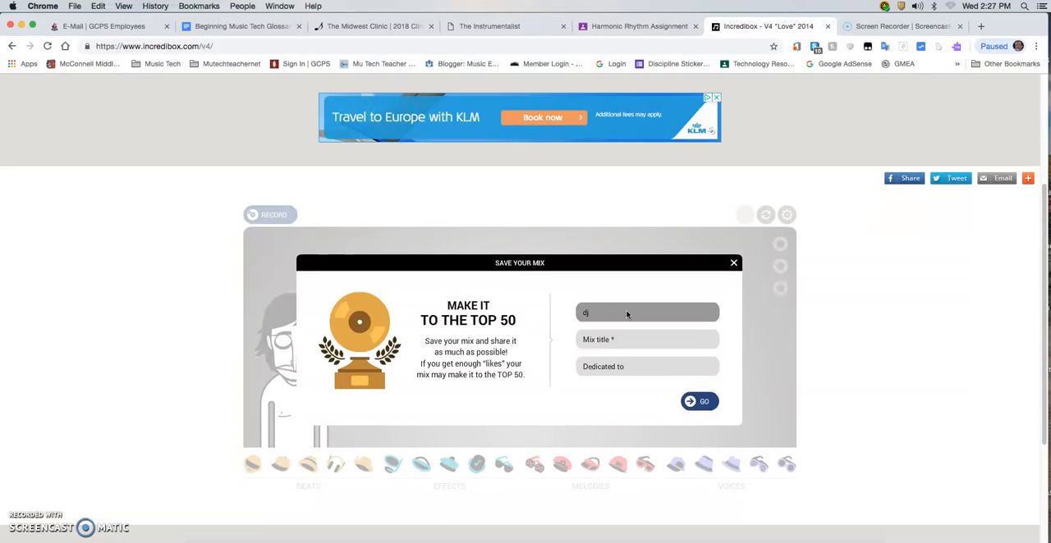
{"action": "type", "text": "mj"}
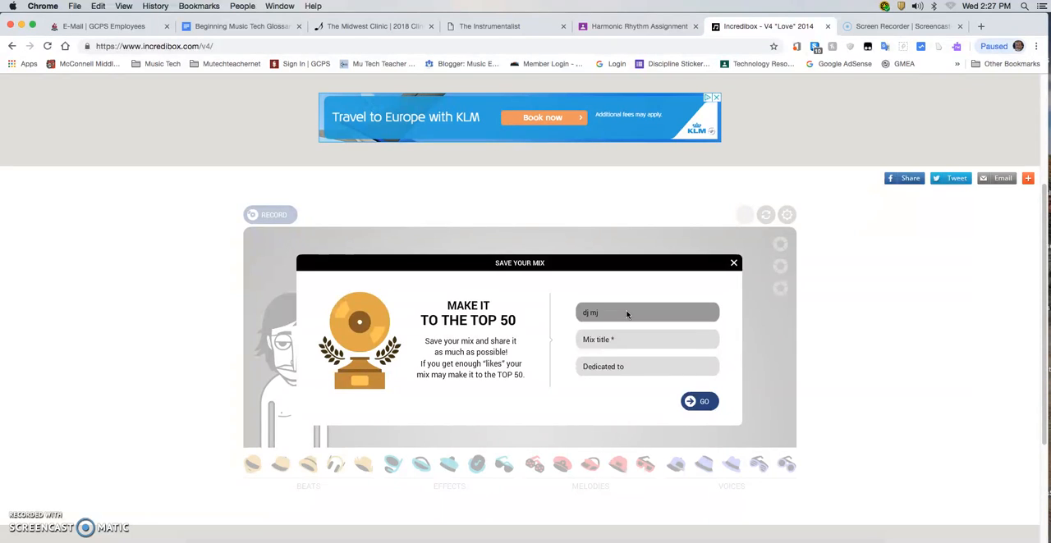
- Enter the mix title 'mjs incredibeats' and submit the form
{"action": "left_click", "coordinate": [646, 339]}
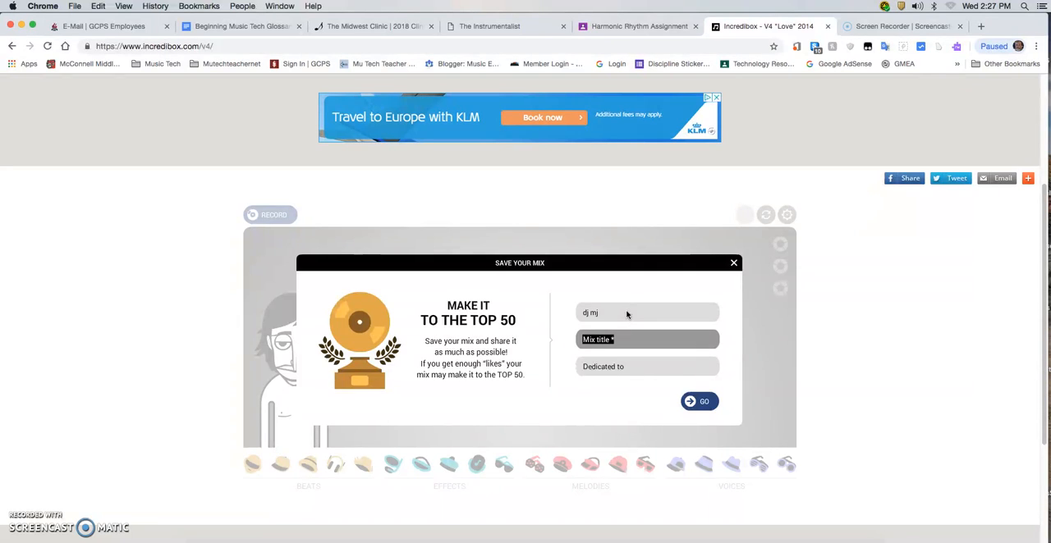
{"action": "type", "text": "mjs"}
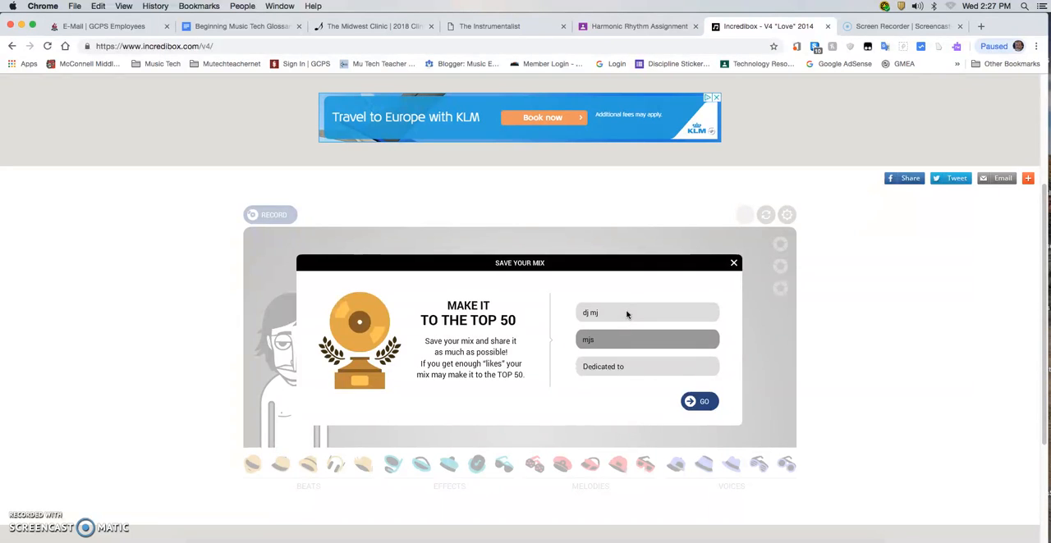
{"action": "type", "text": "incred"}
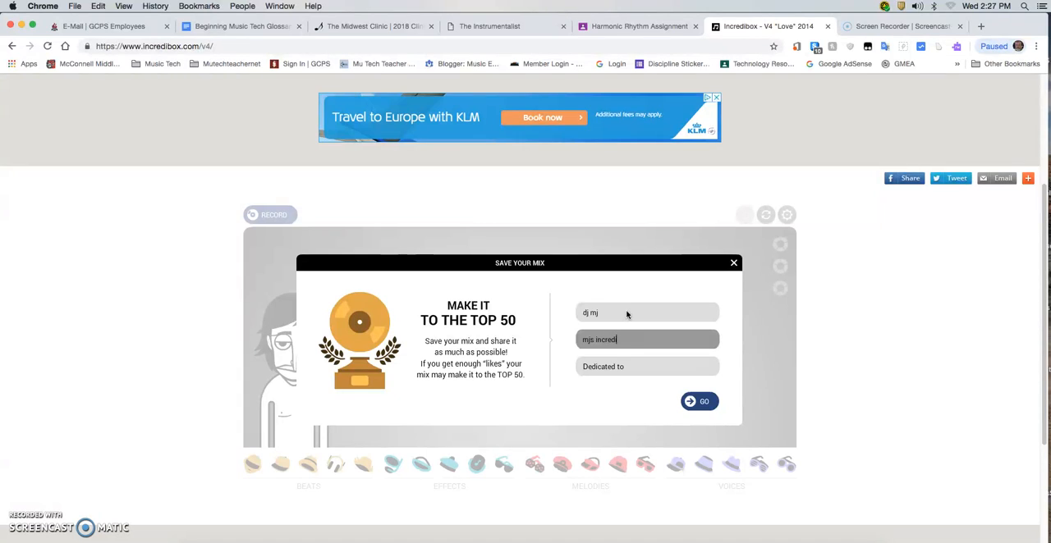
{"action": "type", "text": "ibeats"}
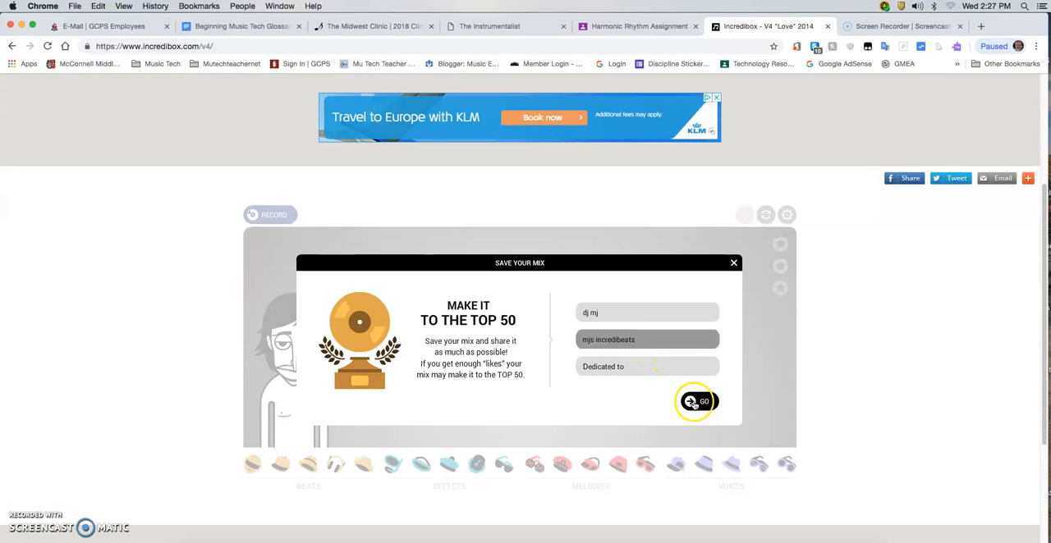
{"action": "left_click", "coordinate": [697, 402]}
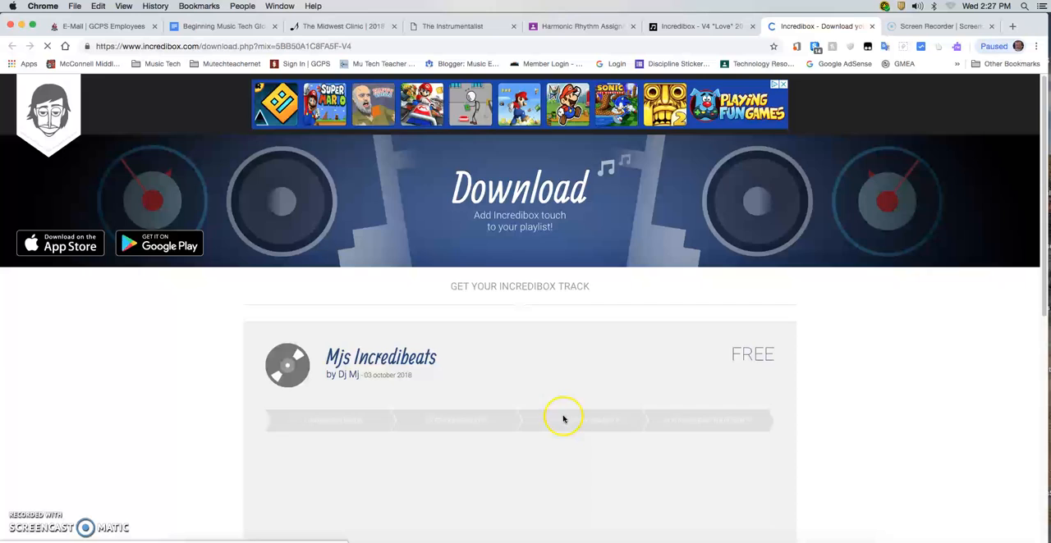
- Agree to the general terms of use and request the track download
{"action": "scroll", "scroll_direction": "down", "scroll_amount": 3}
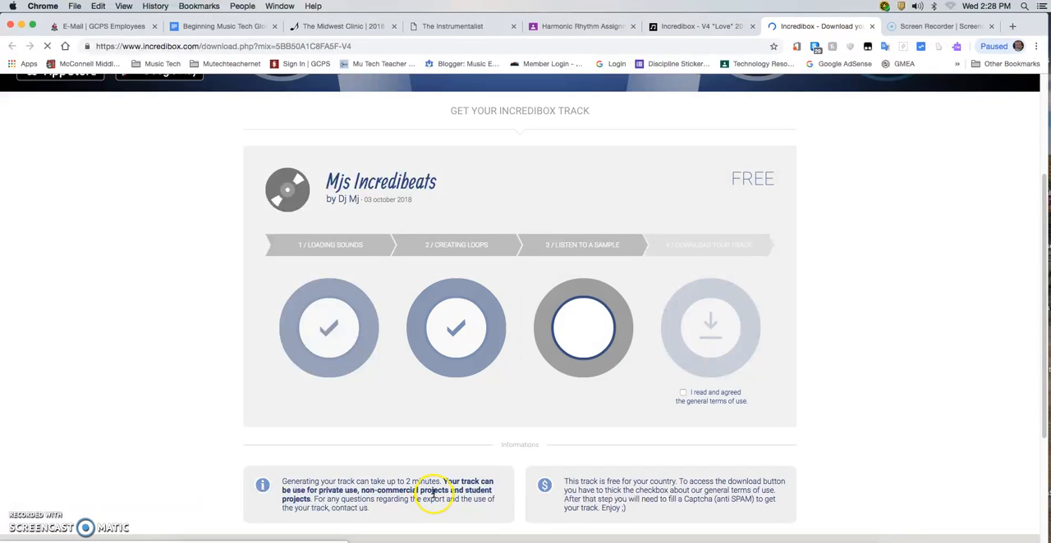
{"action": "left_click", "coordinate": [583, 327]}
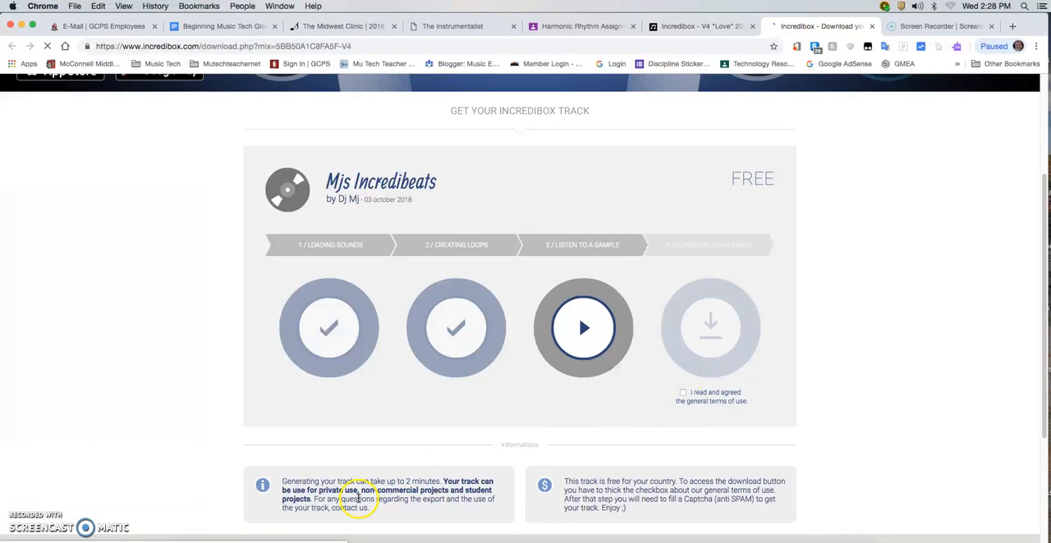
{"action": "left_click", "coordinate": [682, 393]}
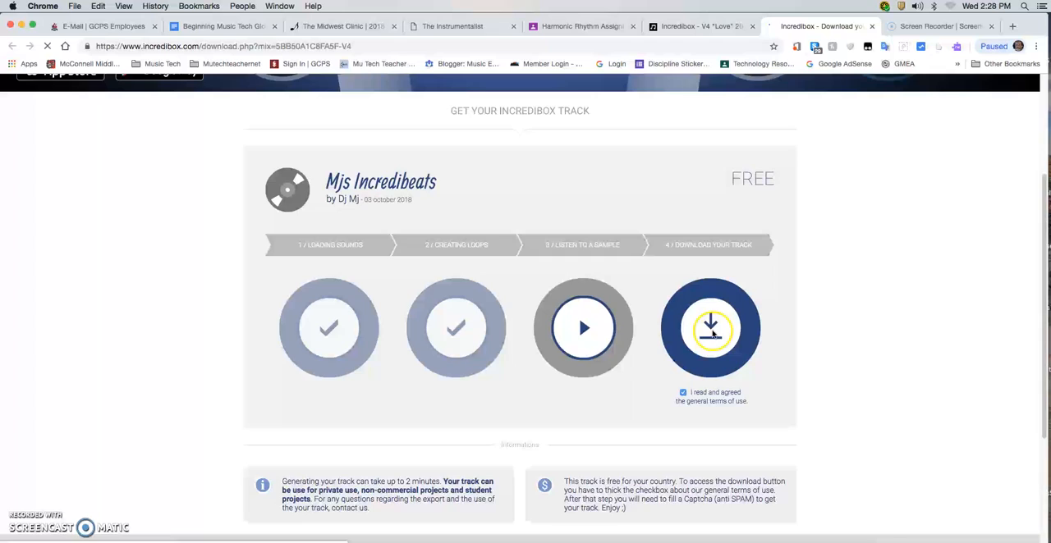
{"action": "left_click", "coordinate": [710, 328]}
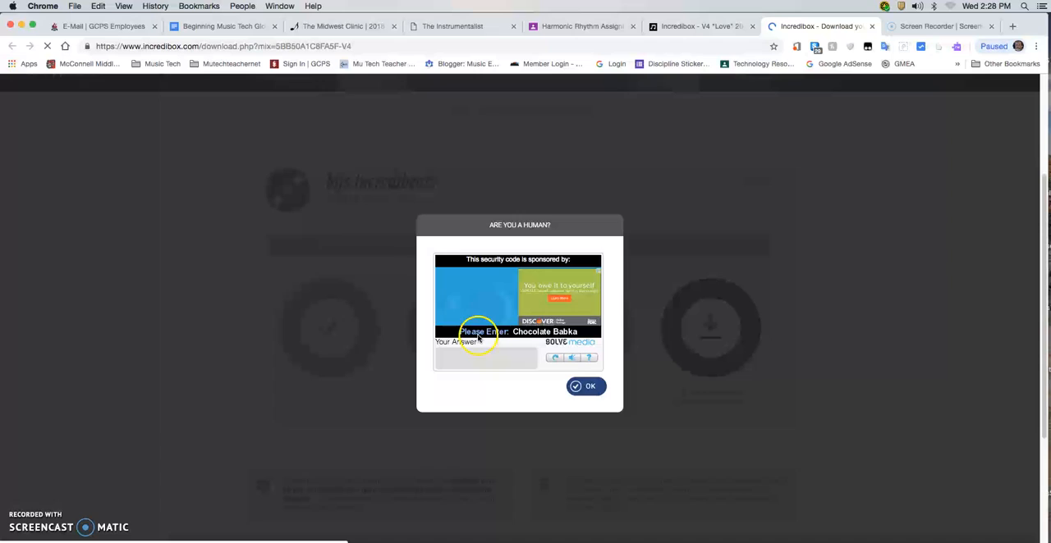
{"action": "left_click", "coordinate": [486, 360]}
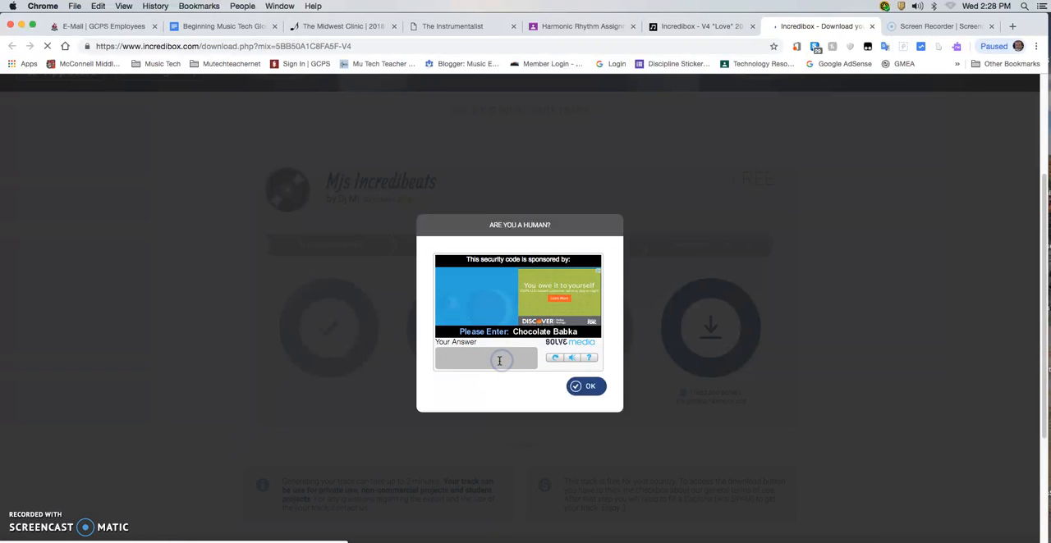
- Answer the human check with 'chocolate babka', then close it
{"action": "type", "text": "choc"}
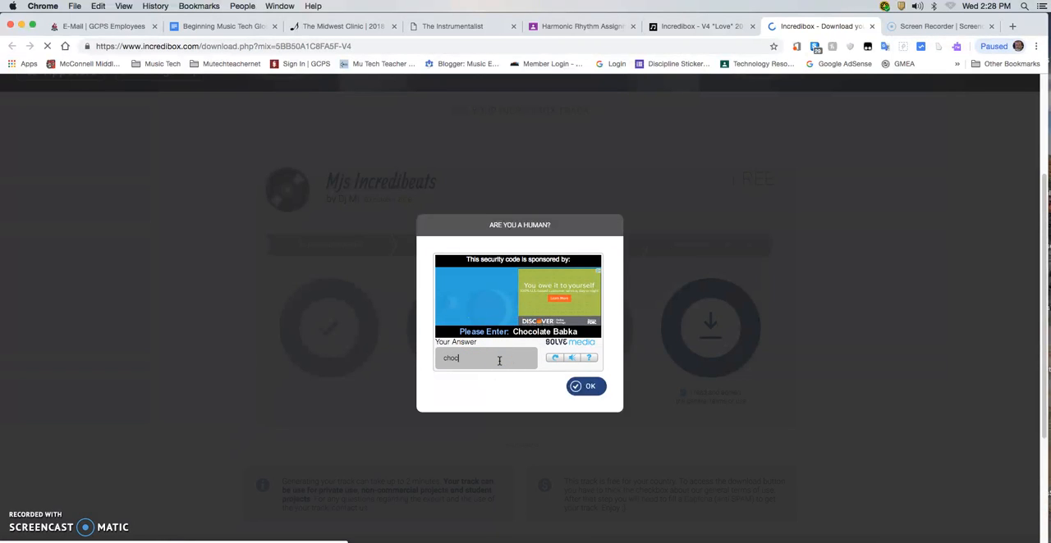
{"action": "type", "text": "olate"}
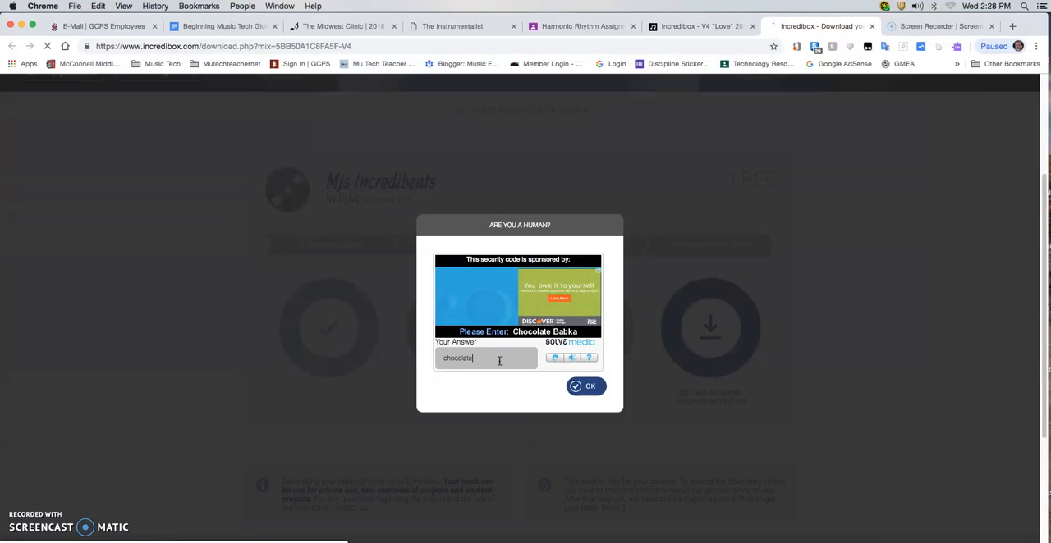
{"action": "type", "text": "bab"}
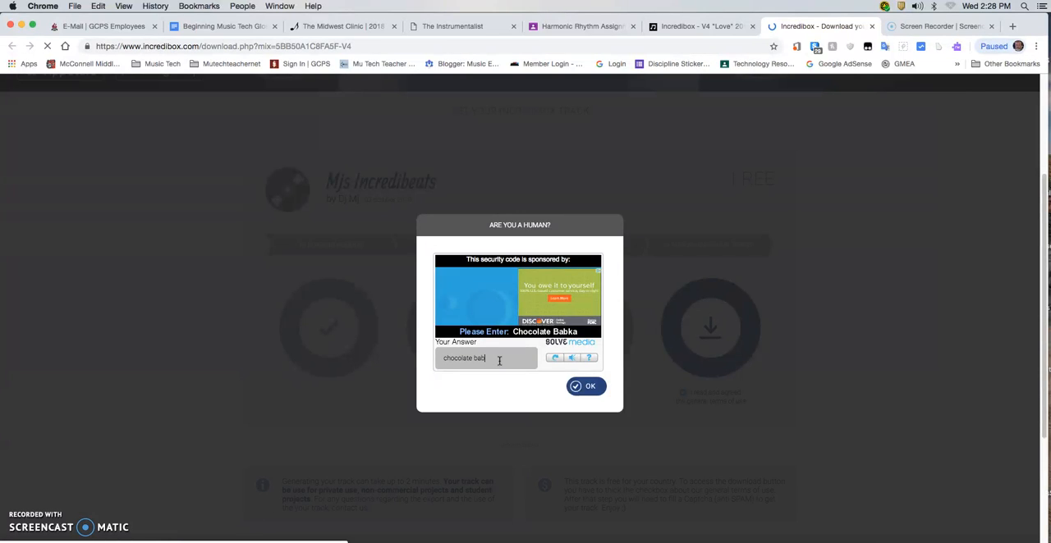
{"action": "left_click", "coordinate": [586, 386]}
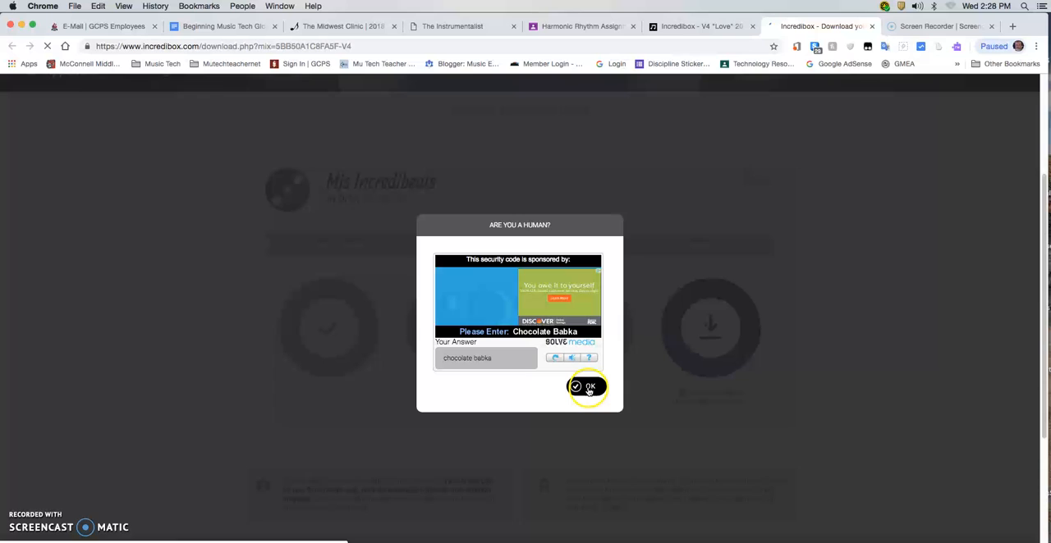
{"action": "left_click", "coordinate": [586, 386]}
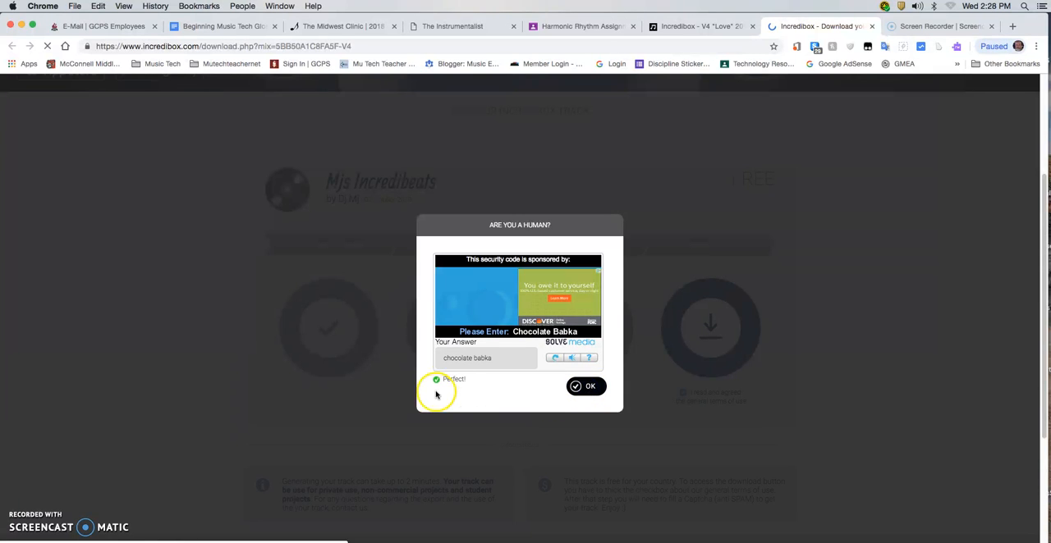
{"action": "left_click", "coordinate": [586, 386]}
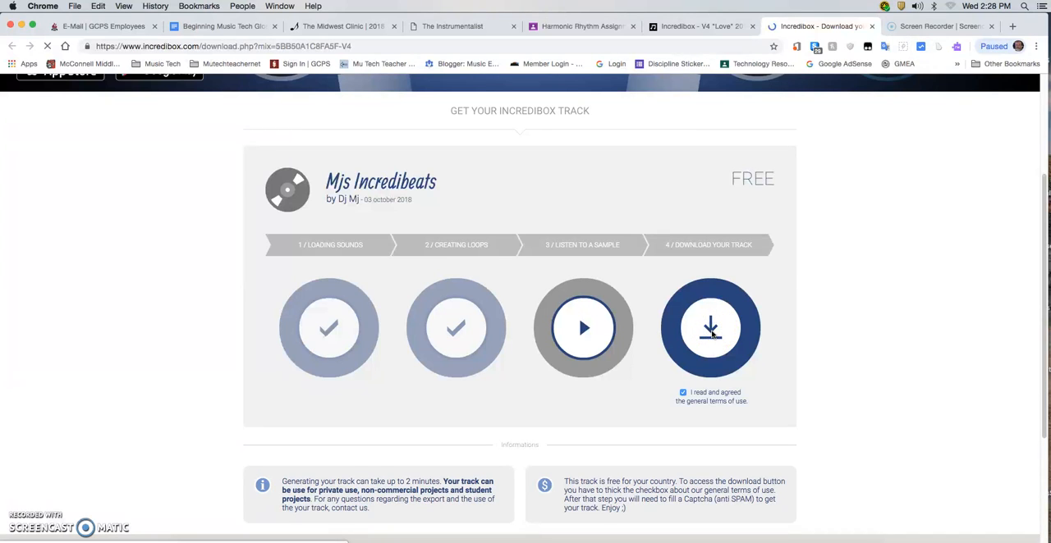
- Save the track as 'Mr. J's Beats of Fire.wav' on the Desktop
{"action": "left_click", "coordinate": [710, 327]}
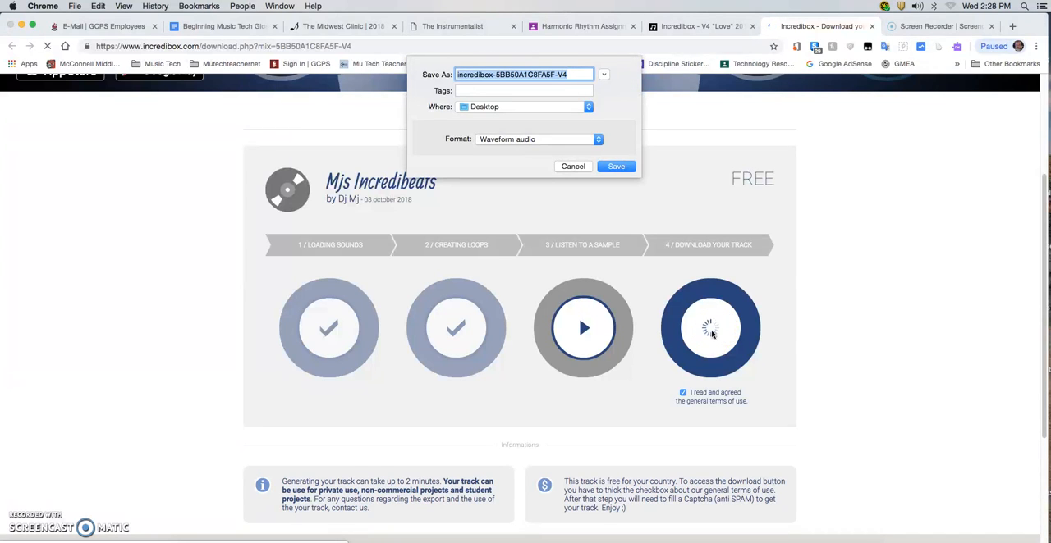
{"action": "mouse_move", "coordinate": [657, 197]}
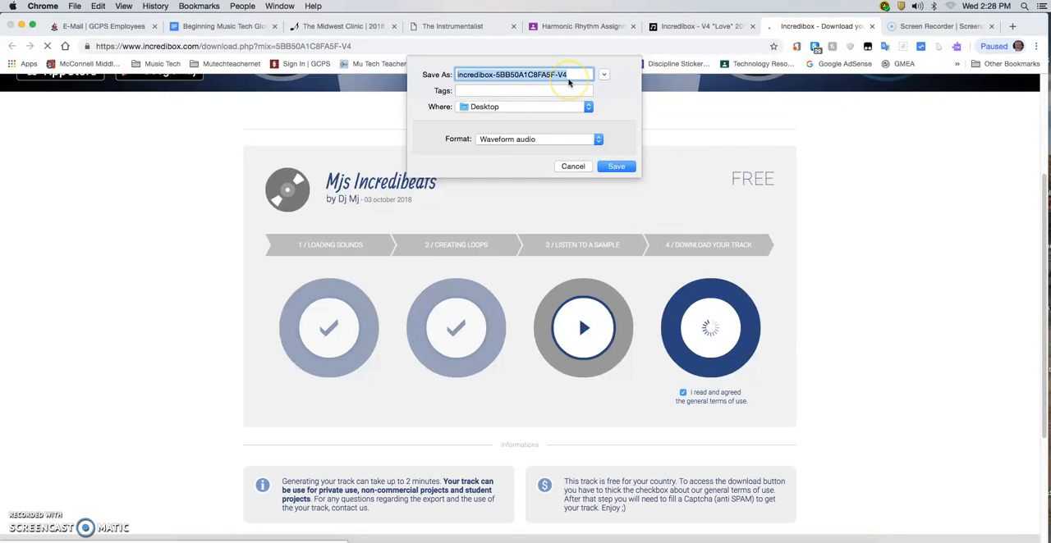
{"action": "type", "text": "M"}
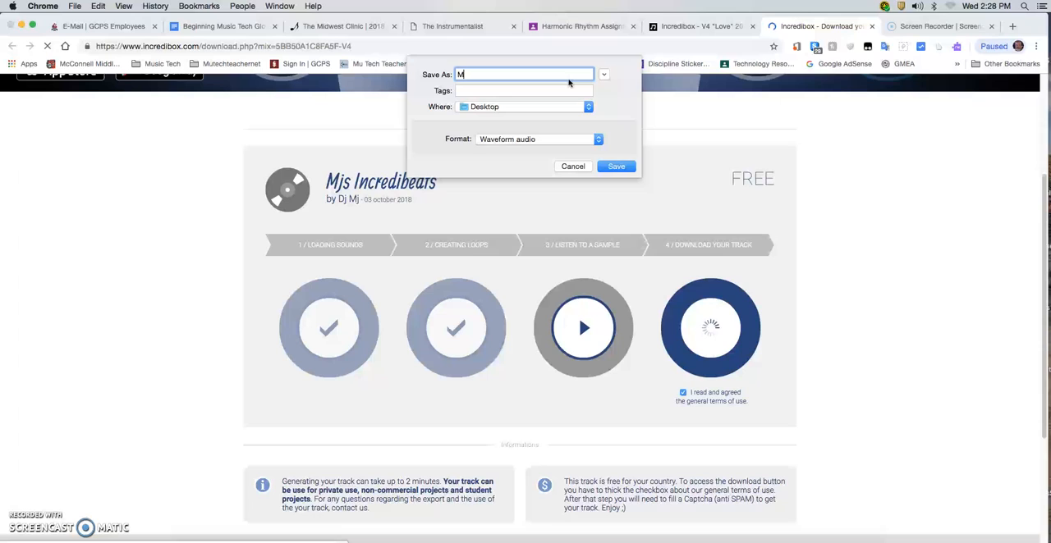
{"action": "type", "text": "r."}
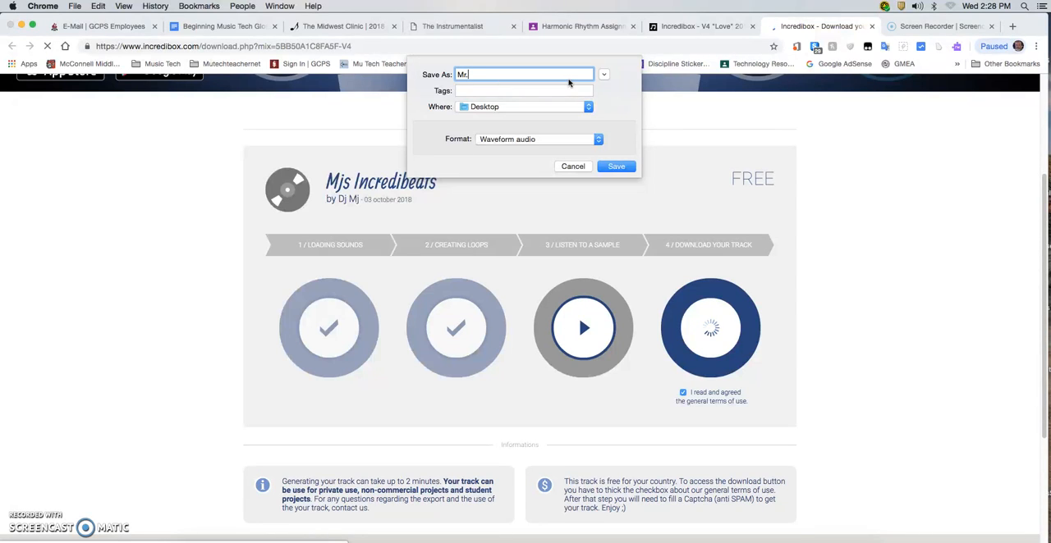
{"action": "type", "text": "Jo"}
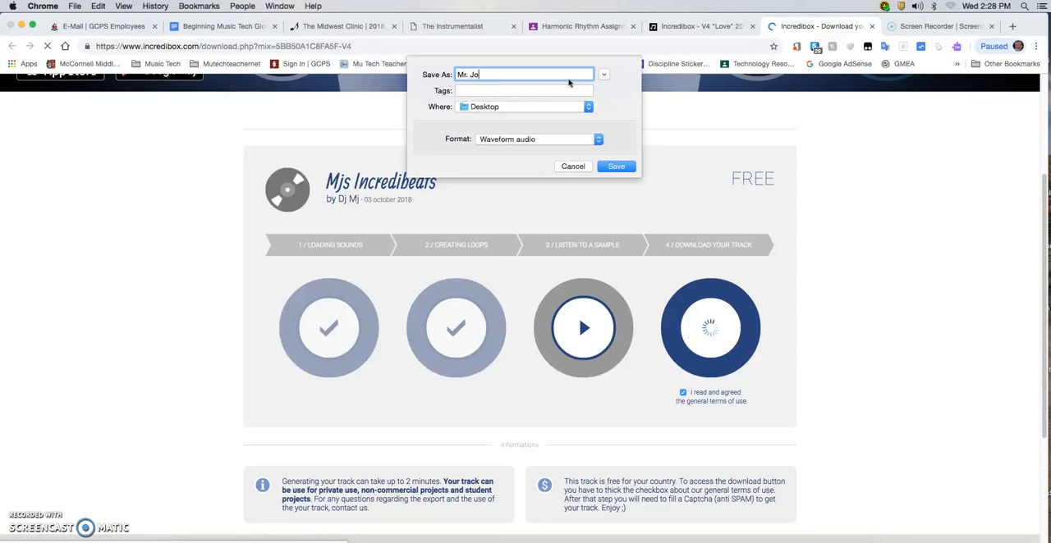
{"action": "key", "text": "Backspace"}
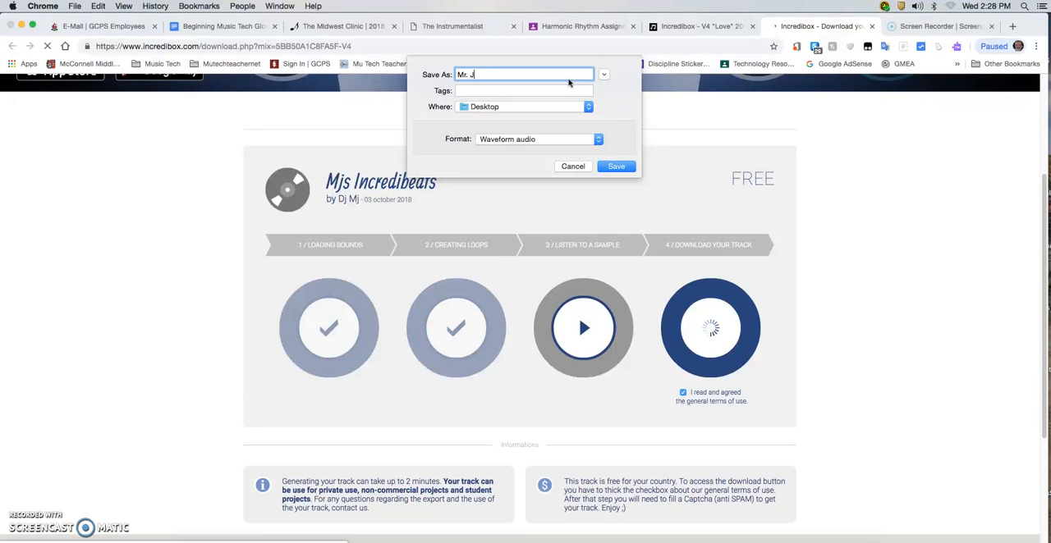
{"action": "type", "text": "'s"}
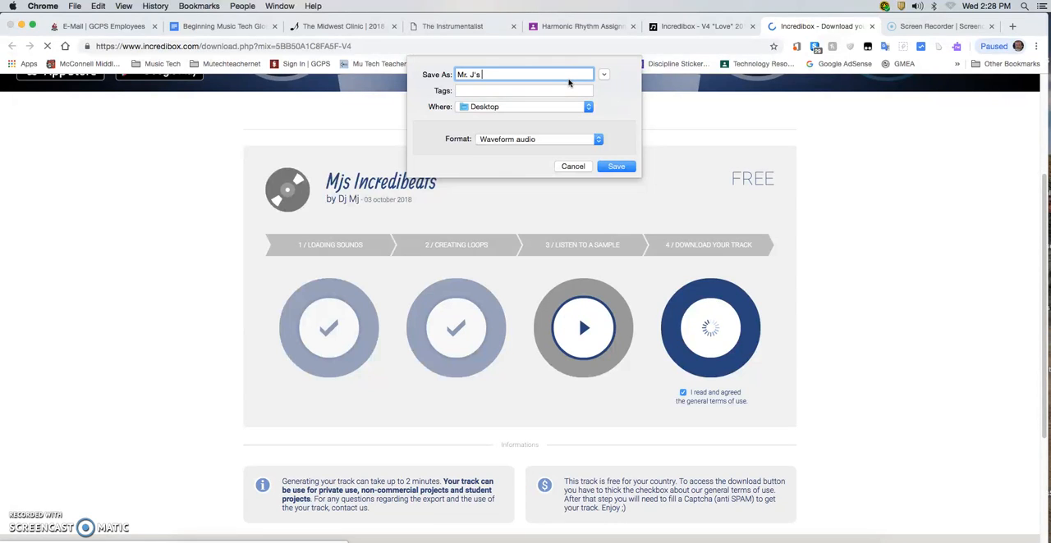
{"action": "type", "text": "Beats"}
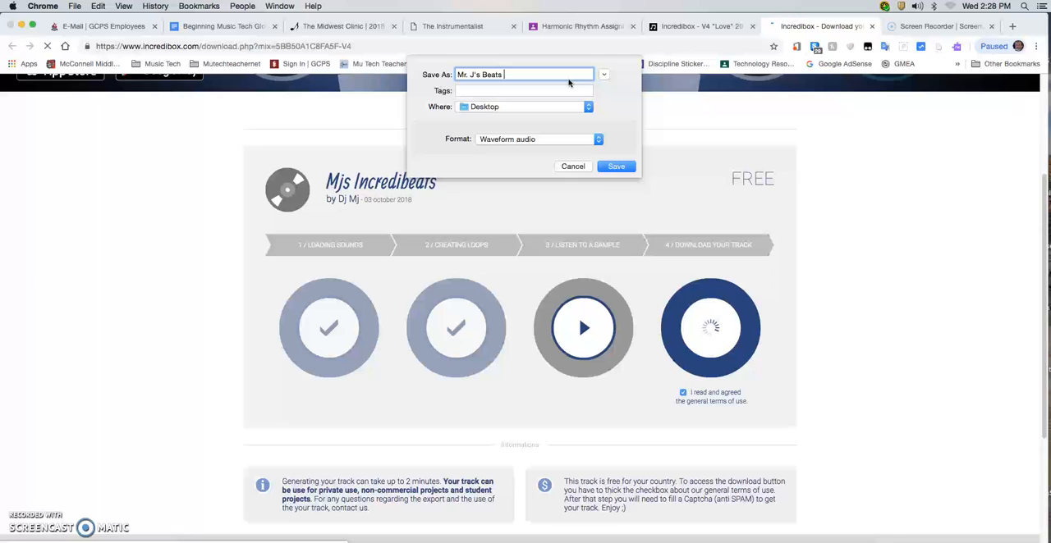
{"action": "type", "text": "of Fire"}
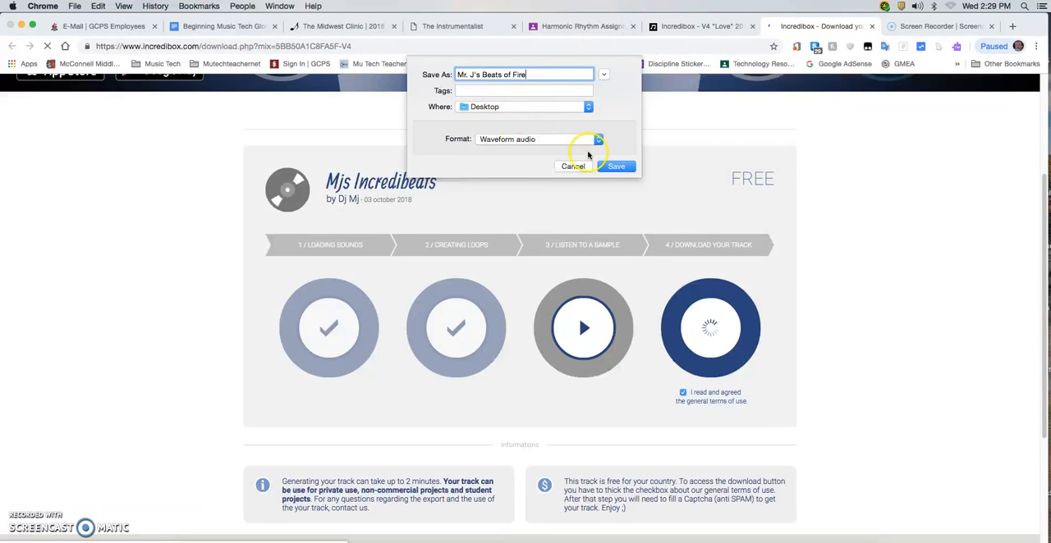
{"action": "left_click", "coordinate": [616, 166]}
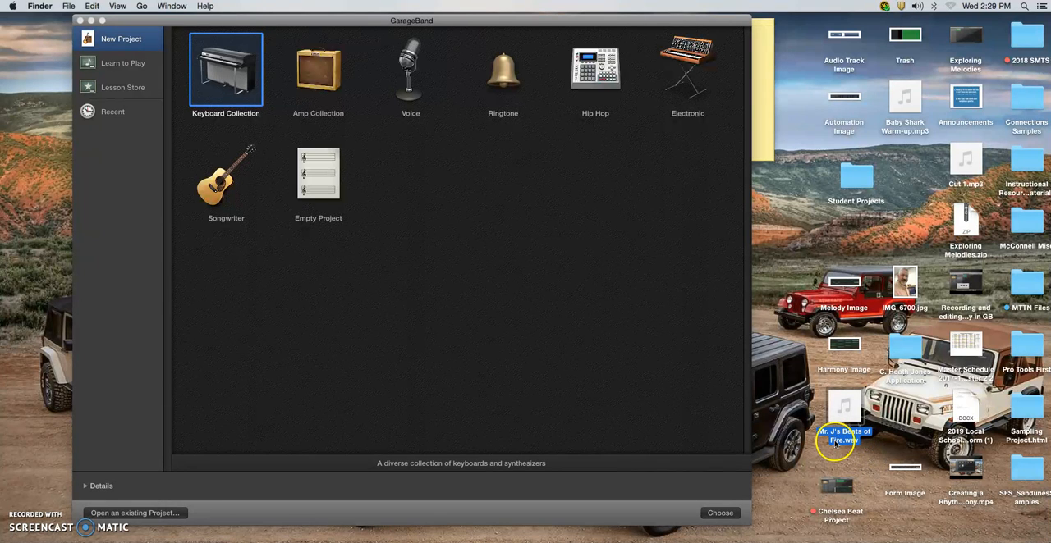
{"action": "mouse_move", "coordinate": [866, 430]}
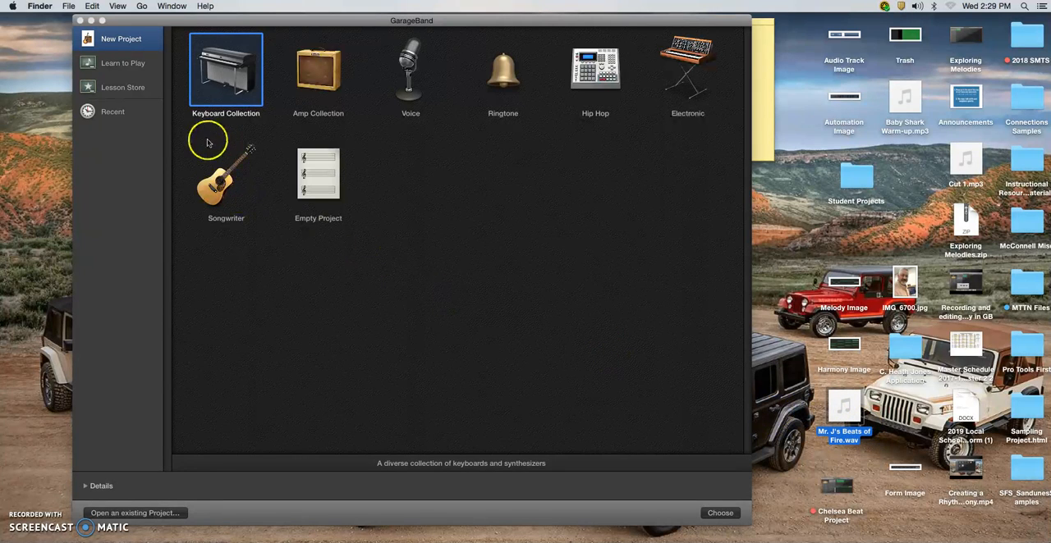
{"action": "mouse_move", "coordinate": [326, 190]}
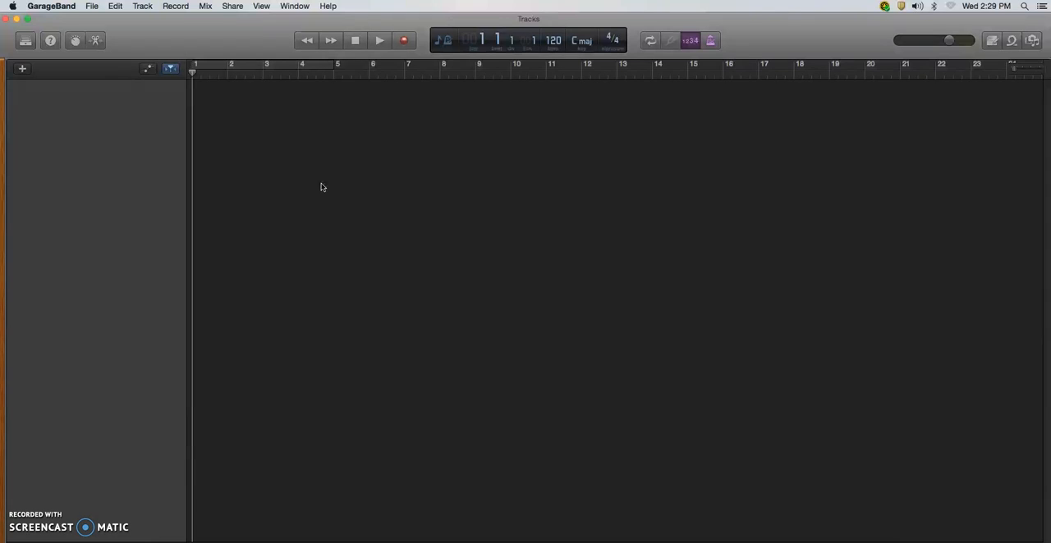
- Create a project with an Audio (microphone) track and hide the Library
{"action": "left_click", "coordinate": [22, 68]}
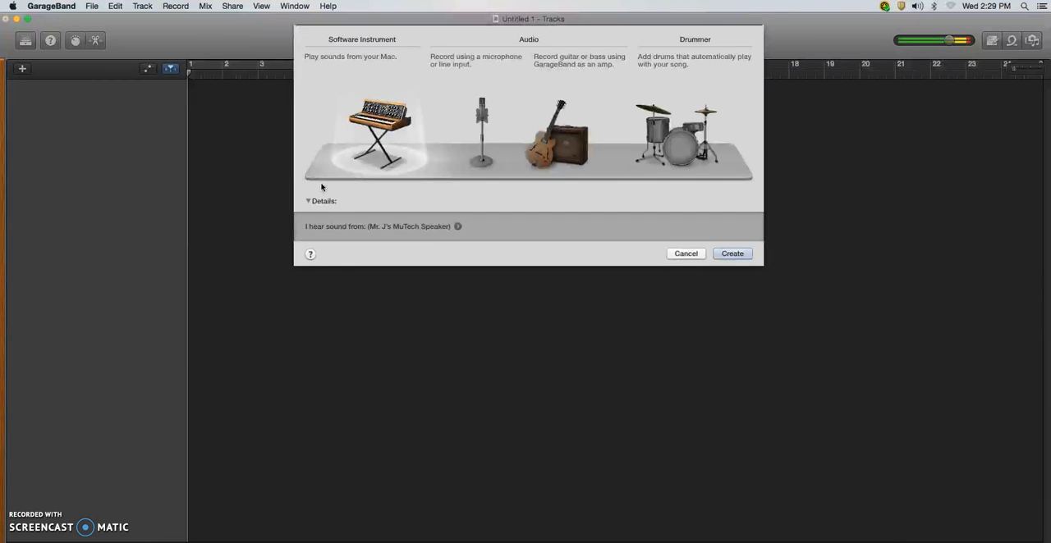
{"action": "mouse_move", "coordinate": [339, 154]}
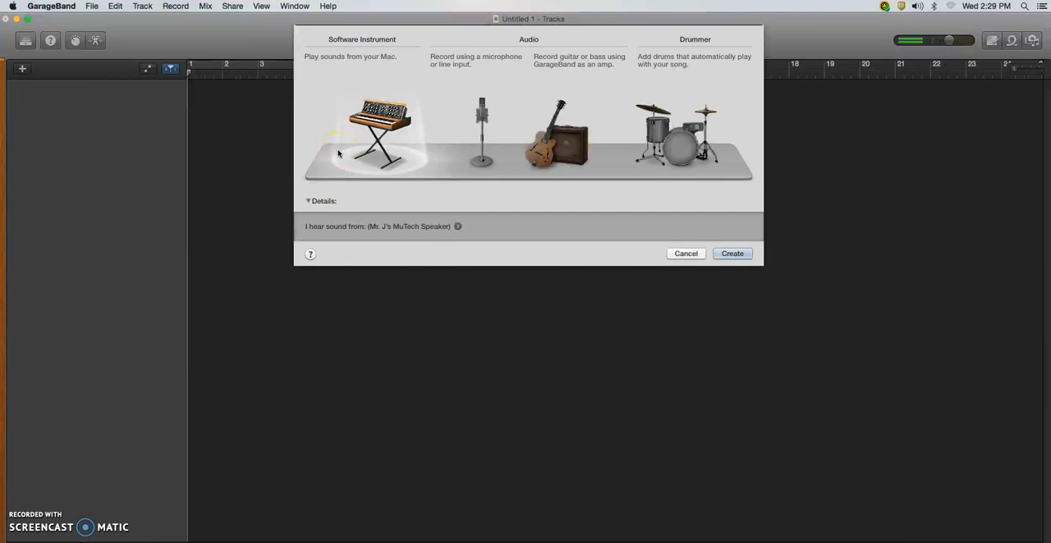
{"action": "left_click", "coordinate": [482, 132]}
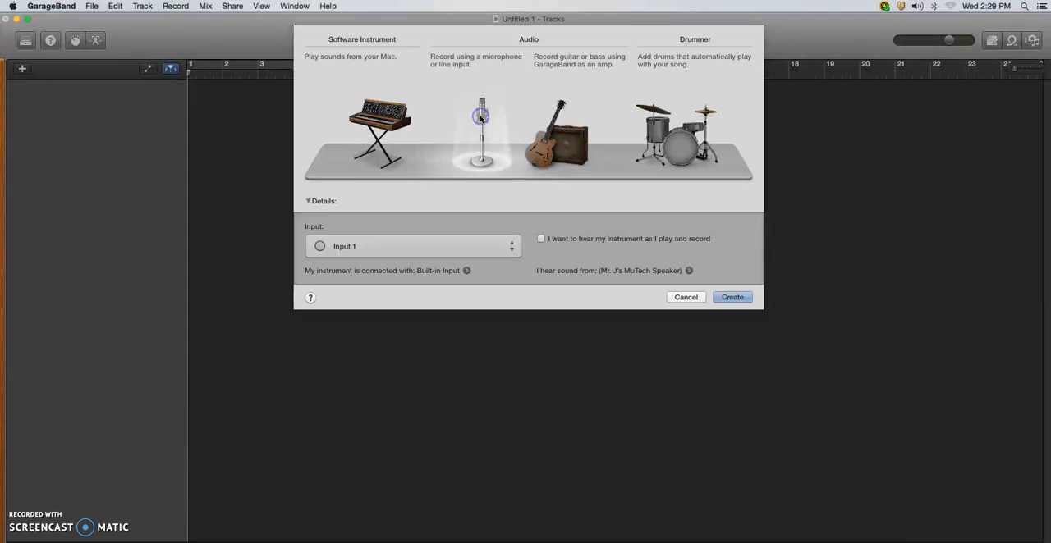
{"action": "left_click", "coordinate": [731, 298]}
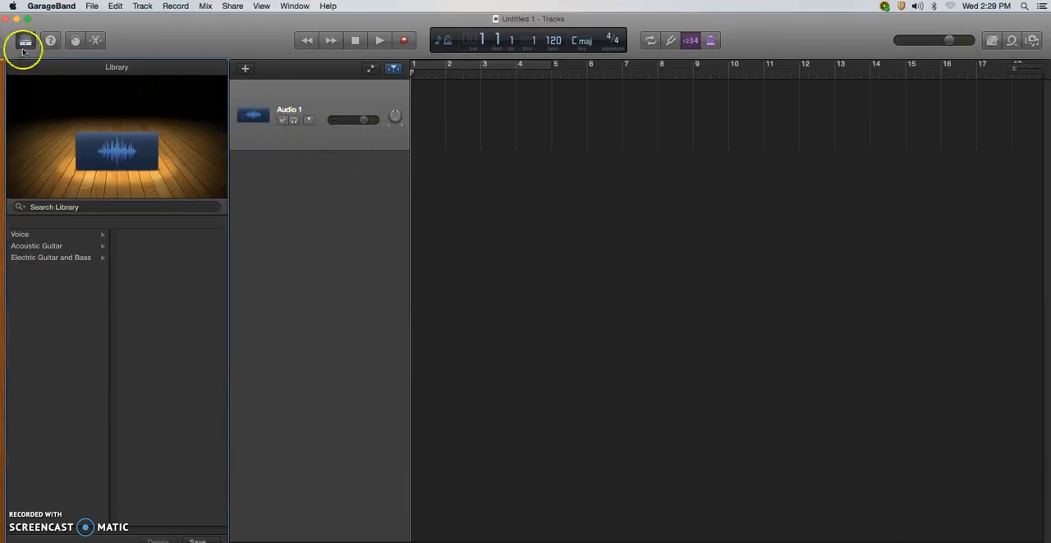
{"action": "left_click", "coordinate": [25, 40]}
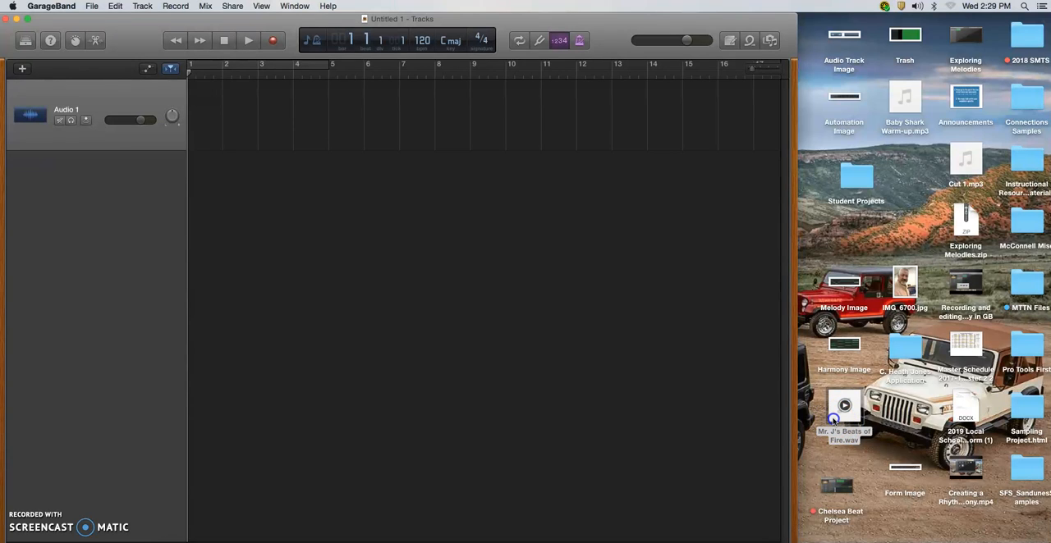
- Drag the Beats of Fire WAV from the desktop onto the track at bar 1
{"action": "left_click_drag", "start_coordinate": [844, 405], "coordinate": [473, 172]}
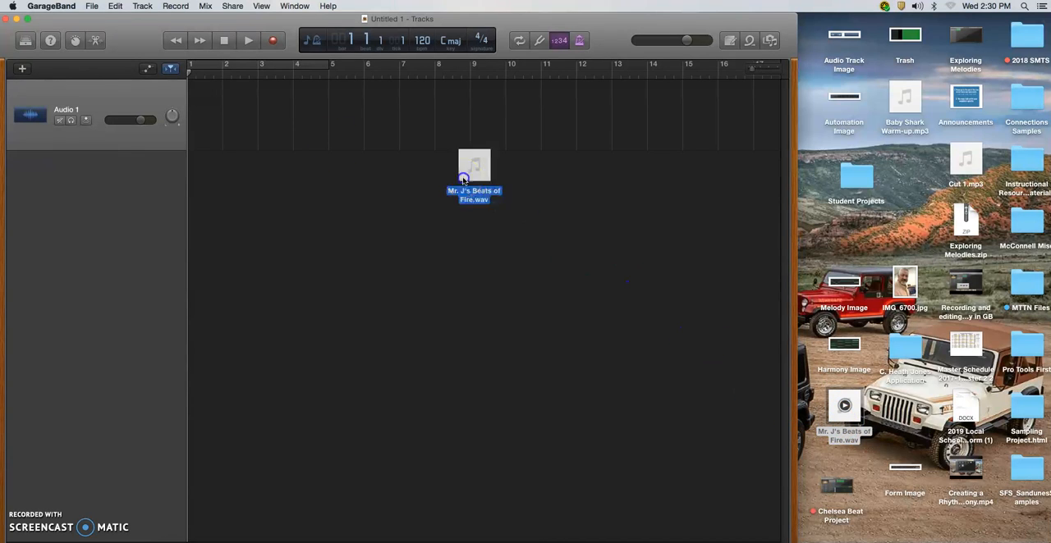
{"action": "left_click_drag", "start_coordinate": [474, 176], "coordinate": [213, 111]}
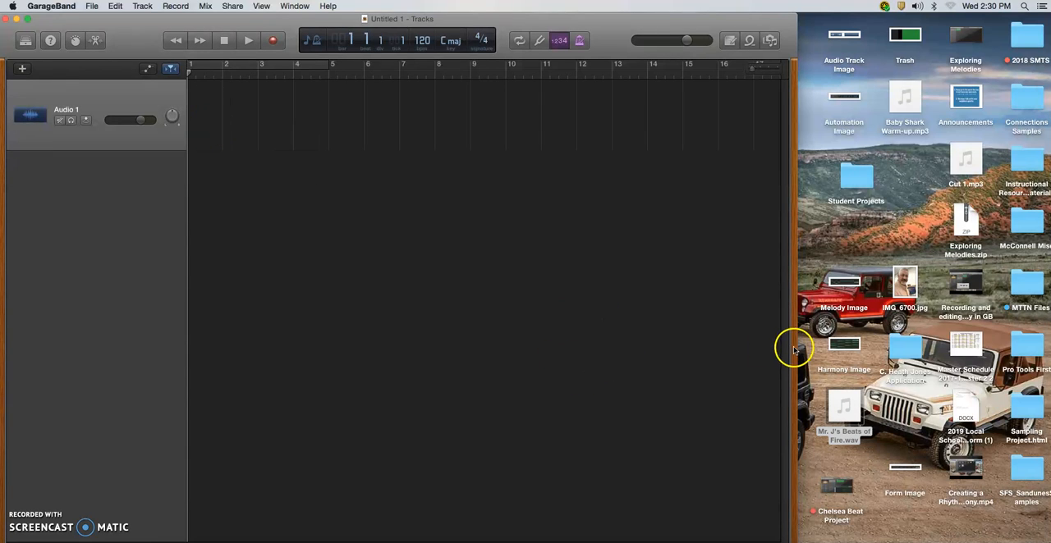
{"action": "left_click_drag", "start_coordinate": [844, 405], "coordinate": [464, 197]}
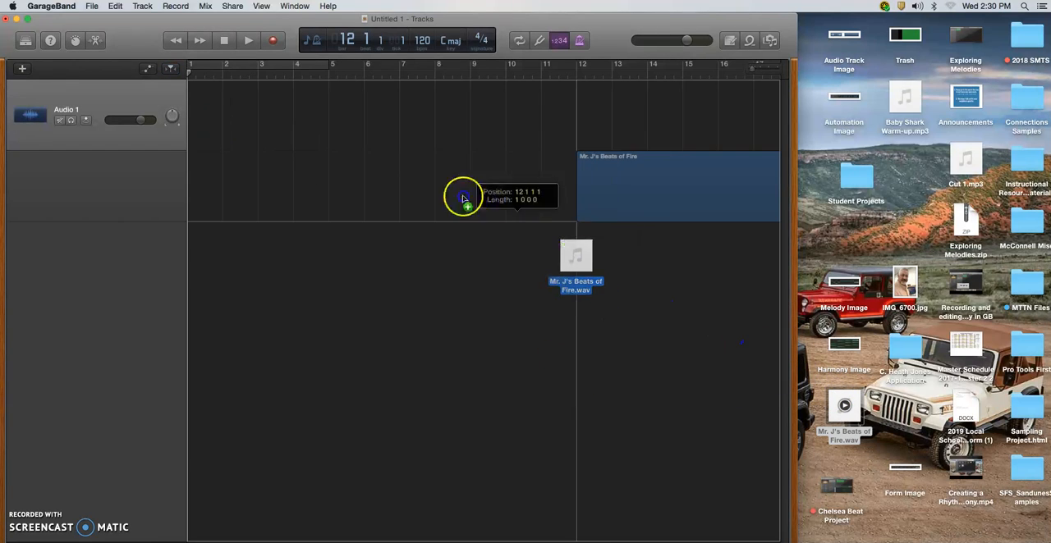
{"action": "left_click_drag", "start_coordinate": [464, 197], "coordinate": [205, 143]}
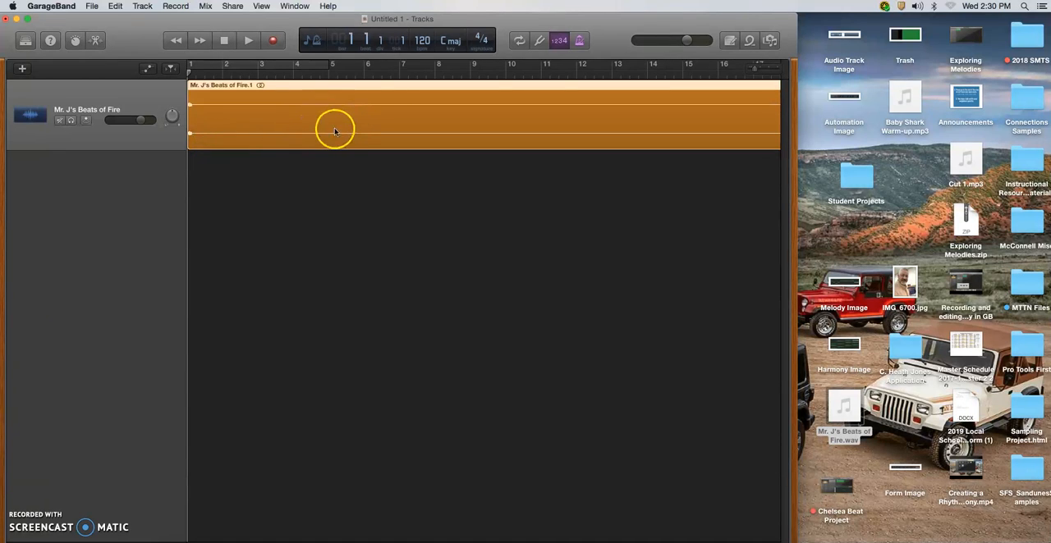
{"action": "mouse_move", "coordinate": [288, 136]}
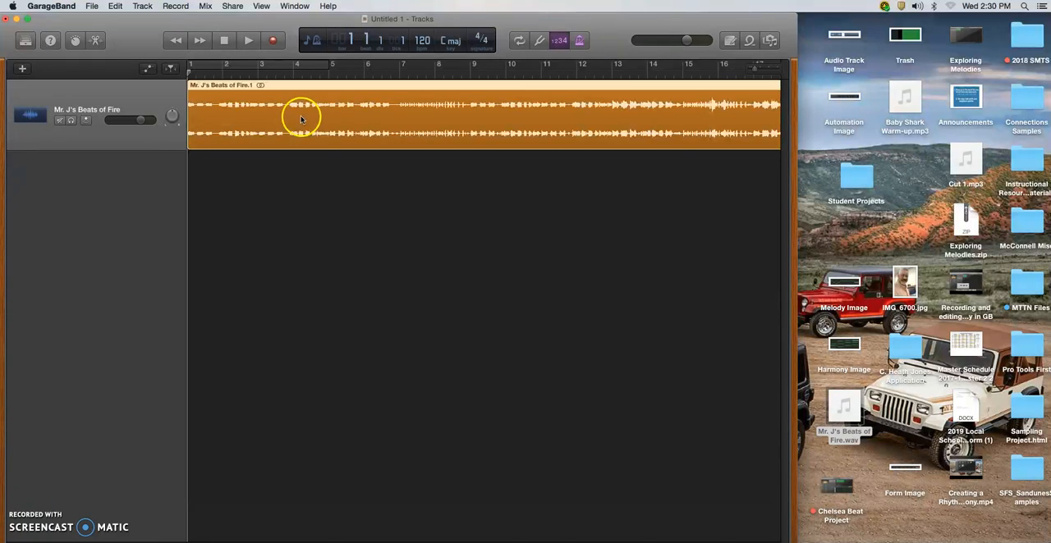
{"action": "mouse_move", "coordinate": [381, 134]}
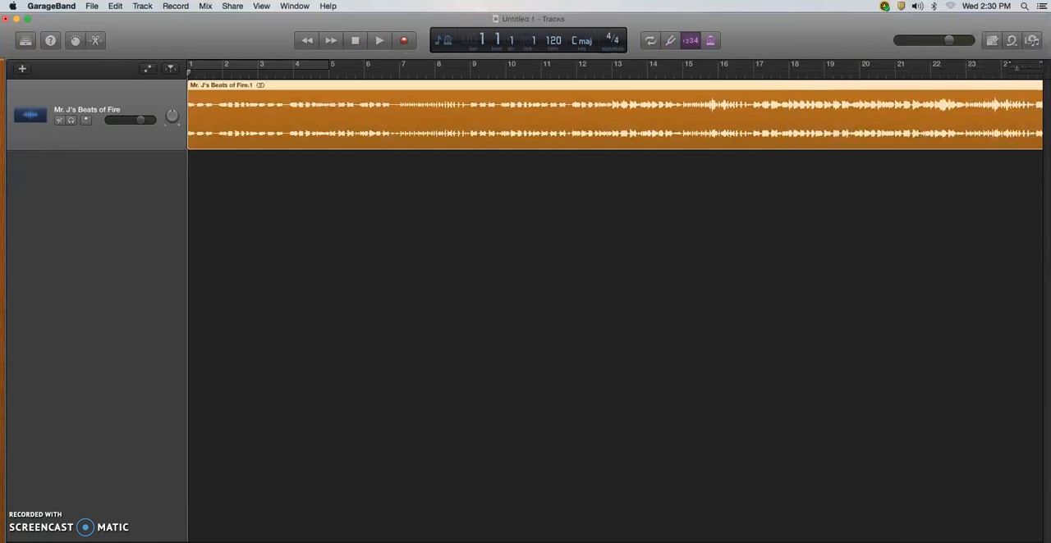
- Start playback of the Mr. J's Beats of Fire recording
{"action": "left_click", "coordinate": [379, 40]}
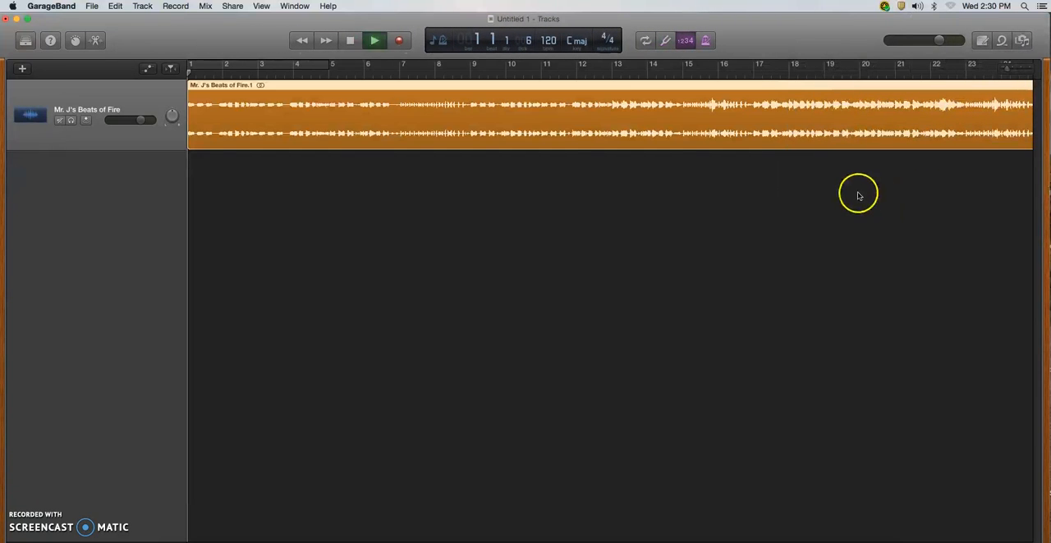
{"action": "left_click", "coordinate": [374, 40]}
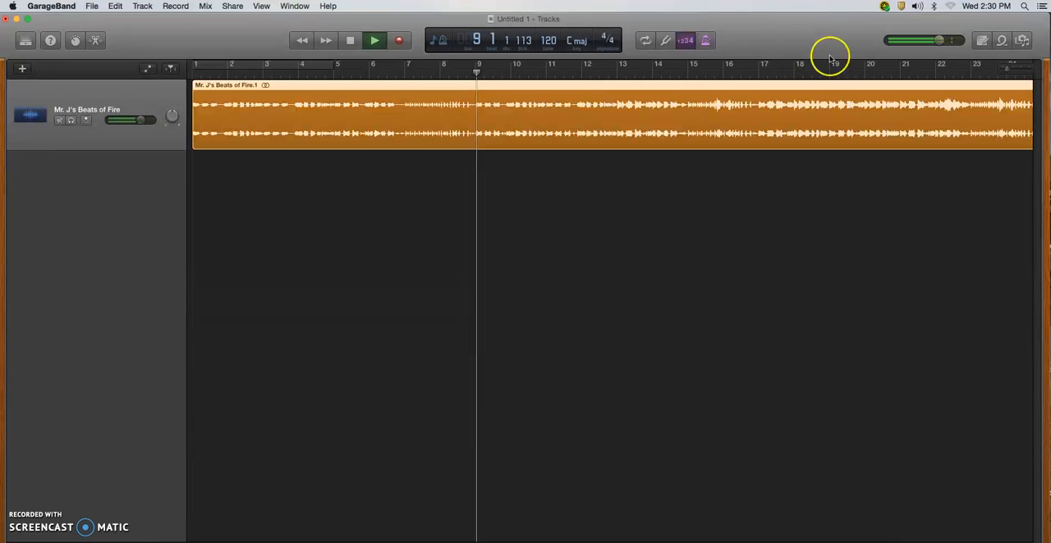
- Browse Apple Loops filtered to All Drums and preview Busting Brick Beat 01
{"action": "left_click", "coordinate": [1001, 40]}
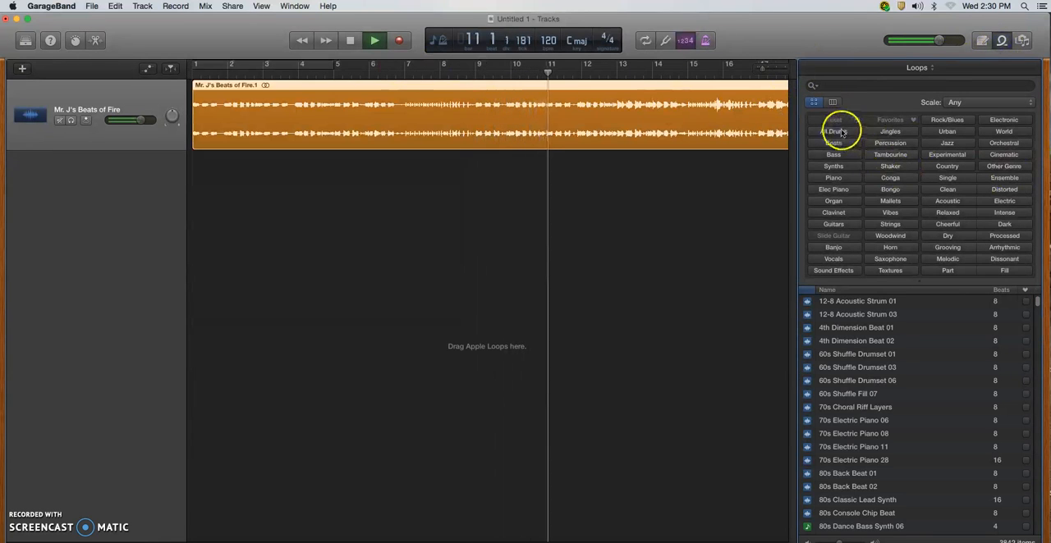
{"action": "left_click", "coordinate": [833, 132]}
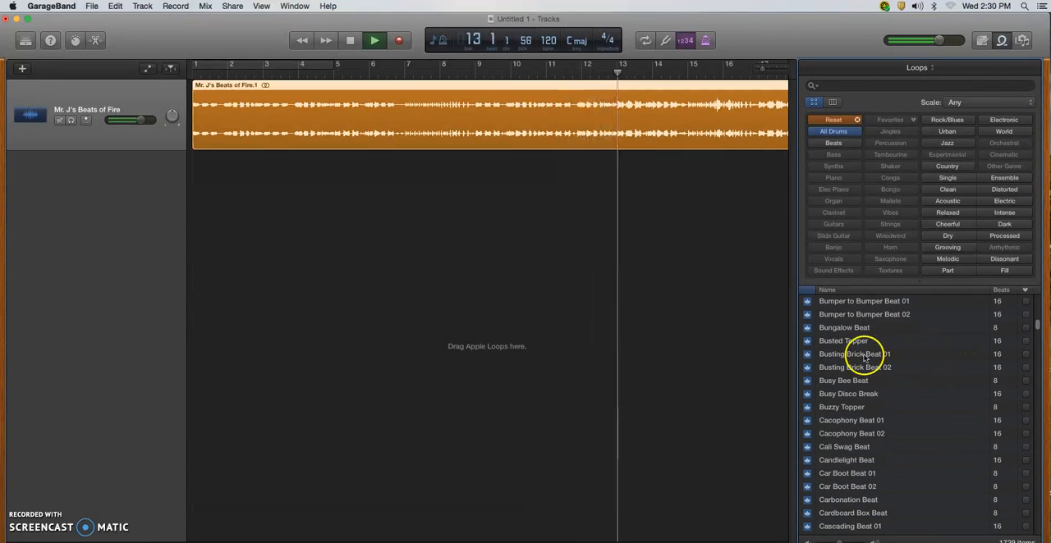
{"action": "left_click", "coordinate": [854, 354]}
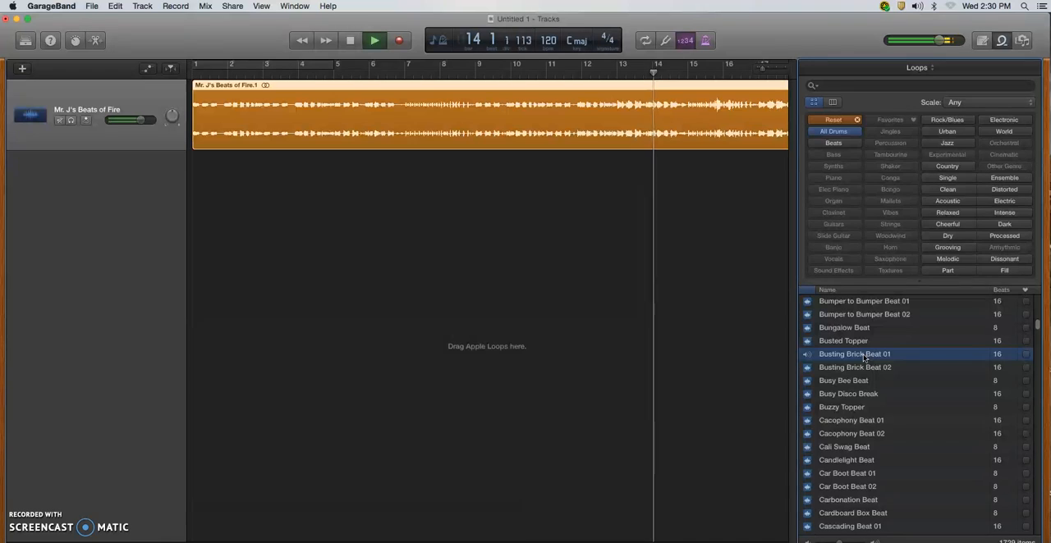
{"action": "left_click", "coordinate": [375, 40]}
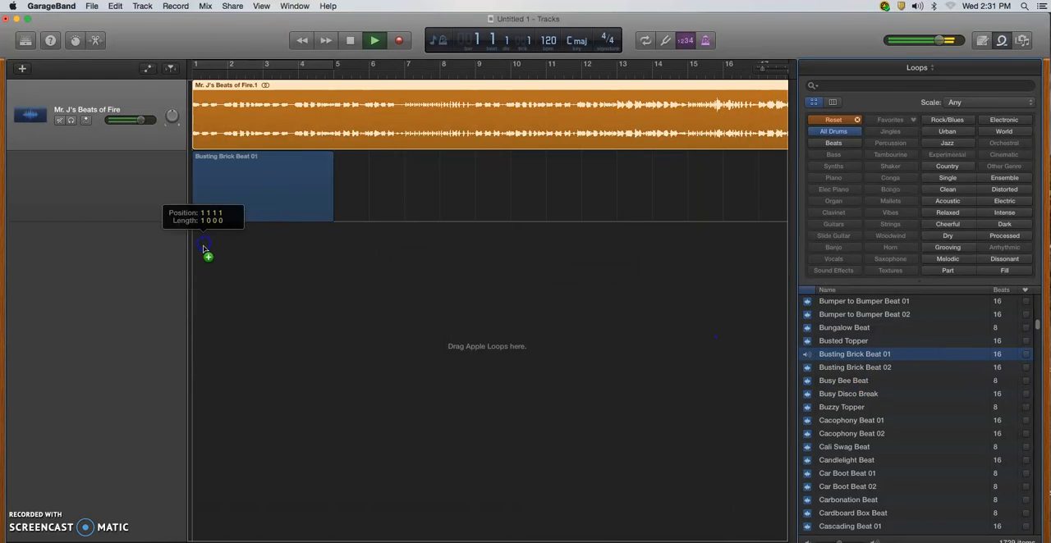
- Add Busting Brick Beat 01 as a new track at bar 1, then reset the loop filters
{"action": "left_click_drag", "start_coordinate": [855, 354], "coordinate": [263, 185]}
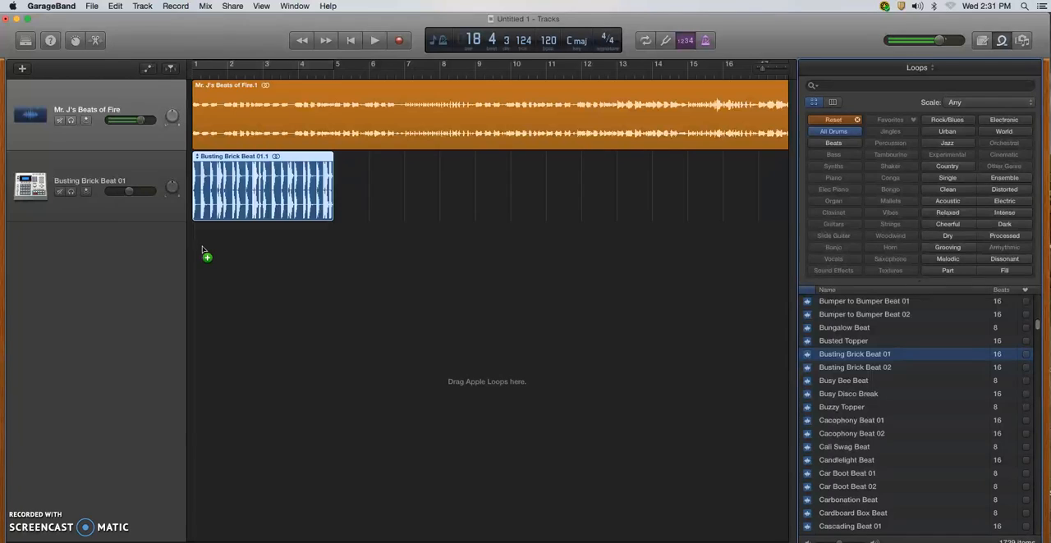
{"action": "mouse_move", "coordinate": [353, 139]}
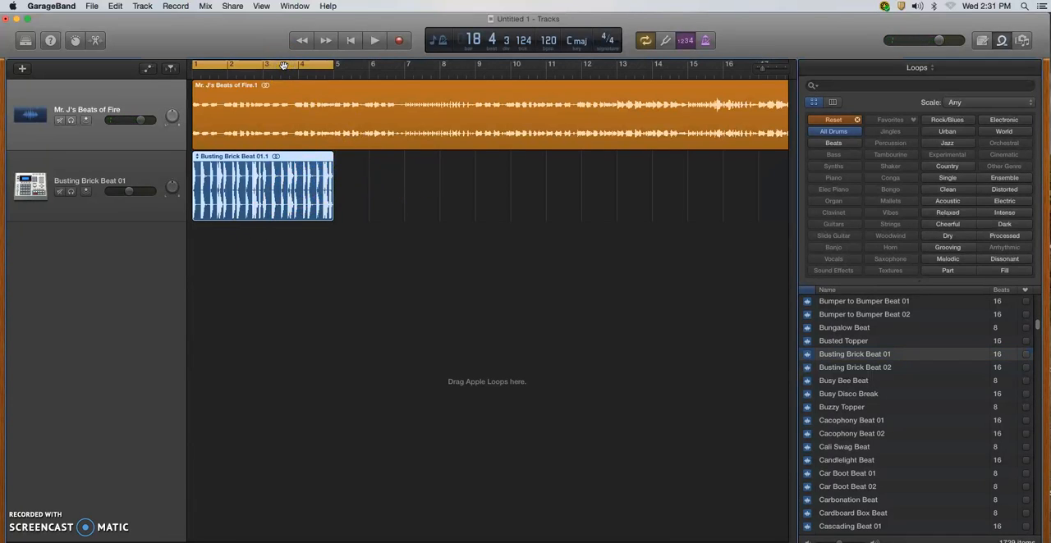
{"action": "left_click", "coordinate": [374, 39]}
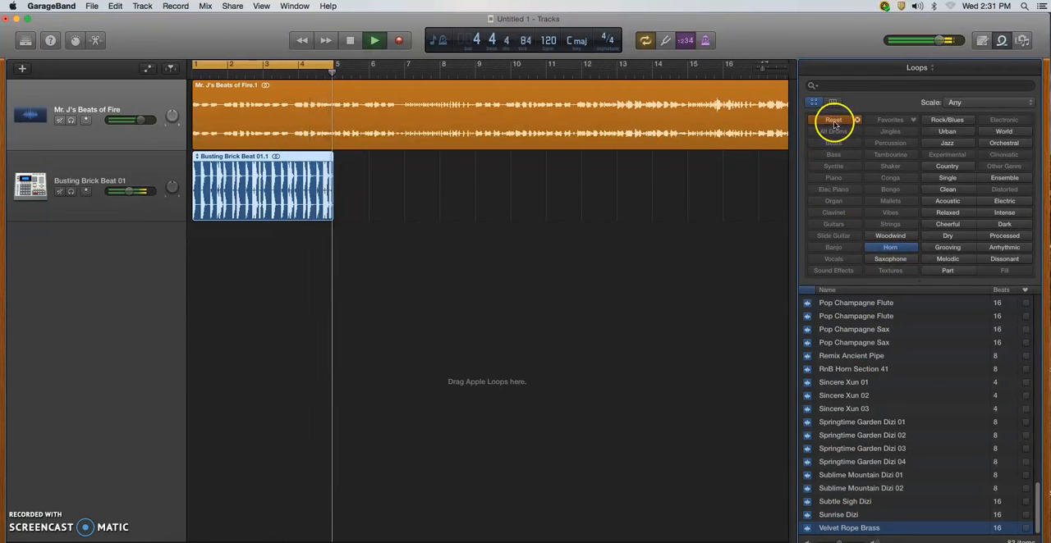
{"action": "left_click", "coordinate": [833, 119]}
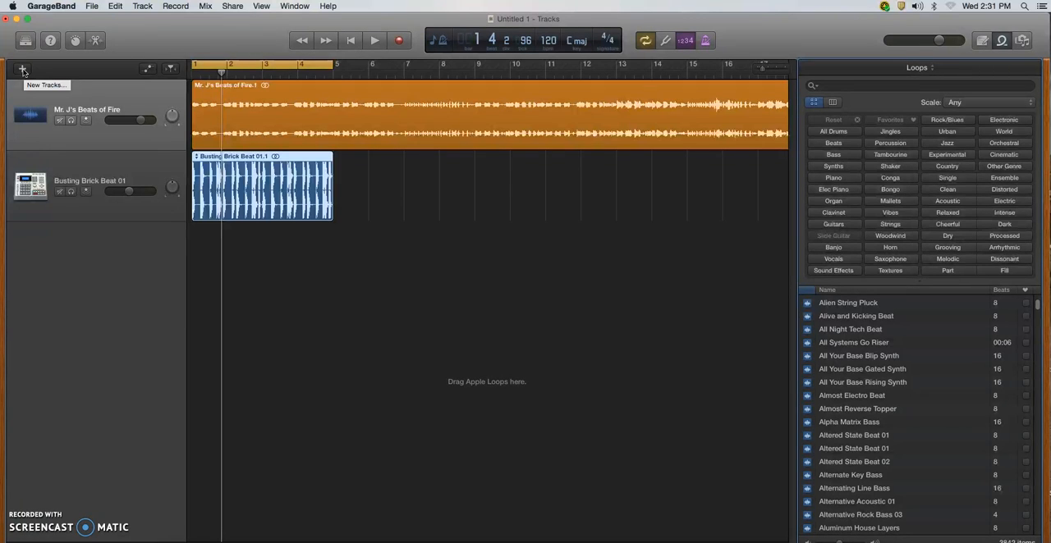
{"action": "mouse_move", "coordinate": [366, 191]}
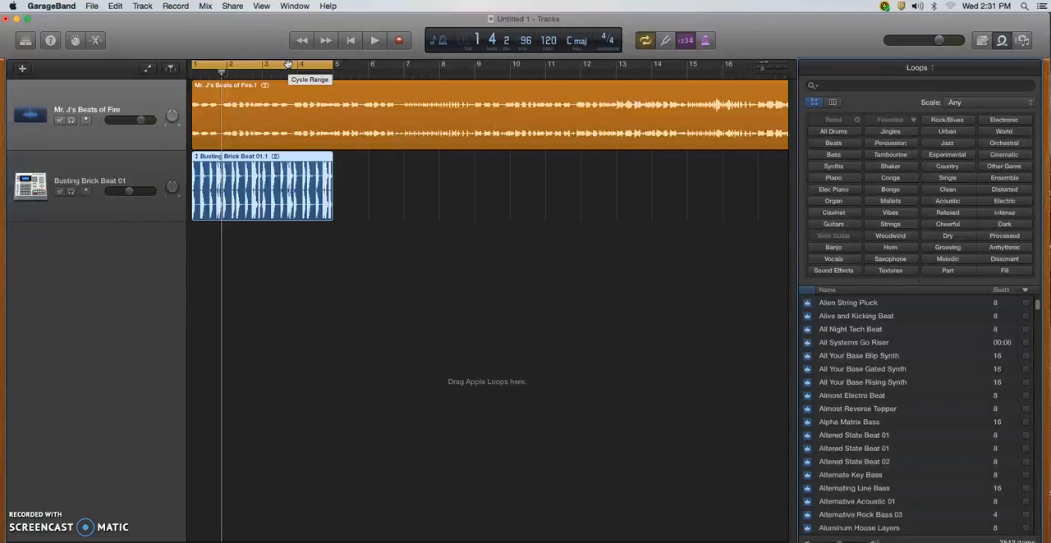
{"action": "mouse_move", "coordinate": [287, 136]}
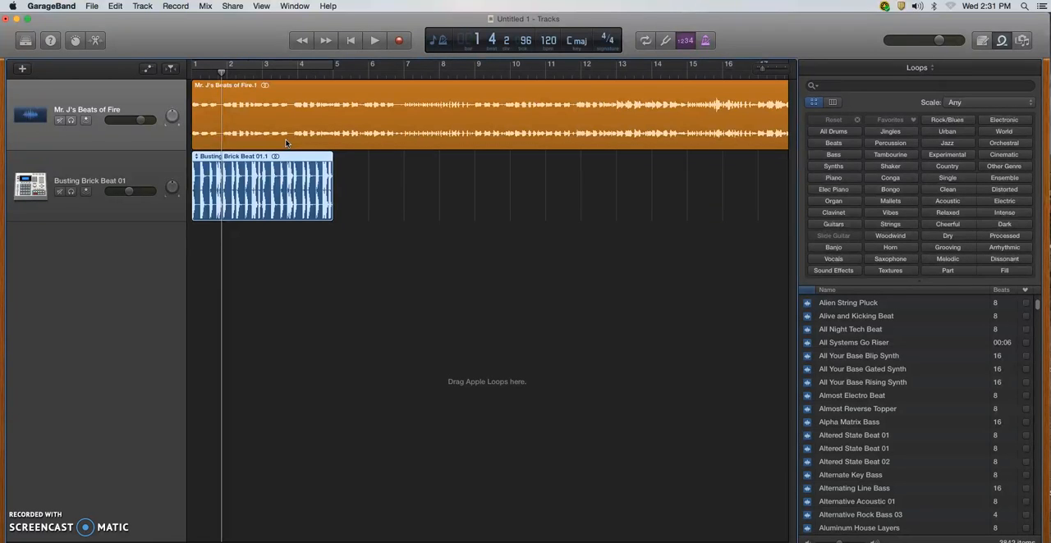
{"action": "mouse_move", "coordinate": [247, 58]}
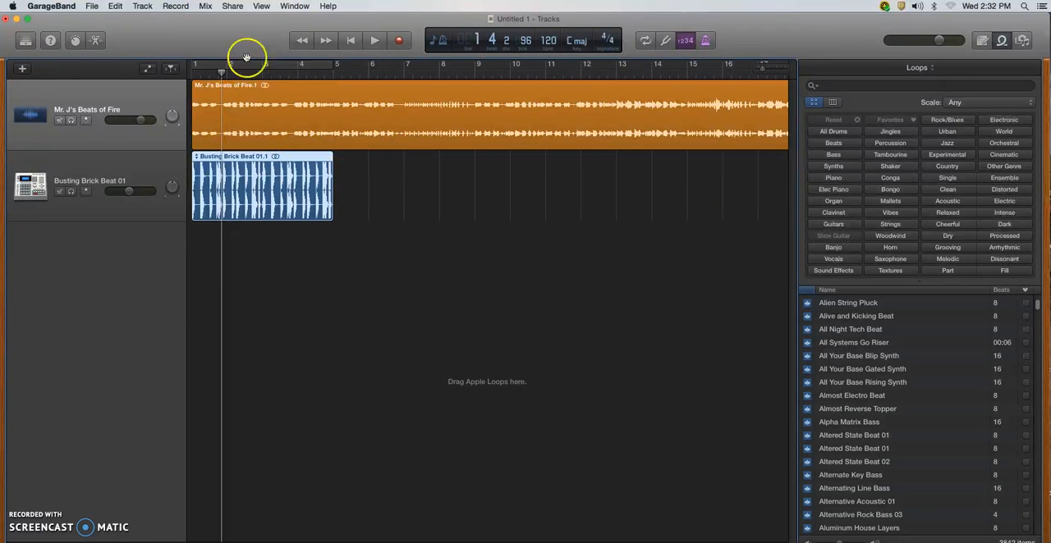
{"action": "mouse_move", "coordinate": [233, 8]}
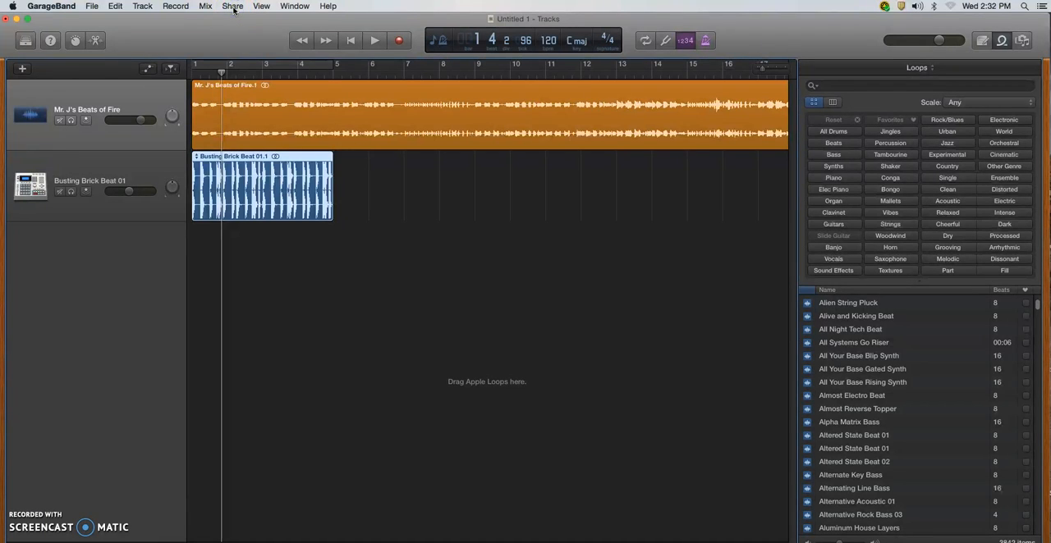
- Choose Share > Export Song to Disk to bring up the export settings
{"action": "left_click", "coordinate": [232, 6]}
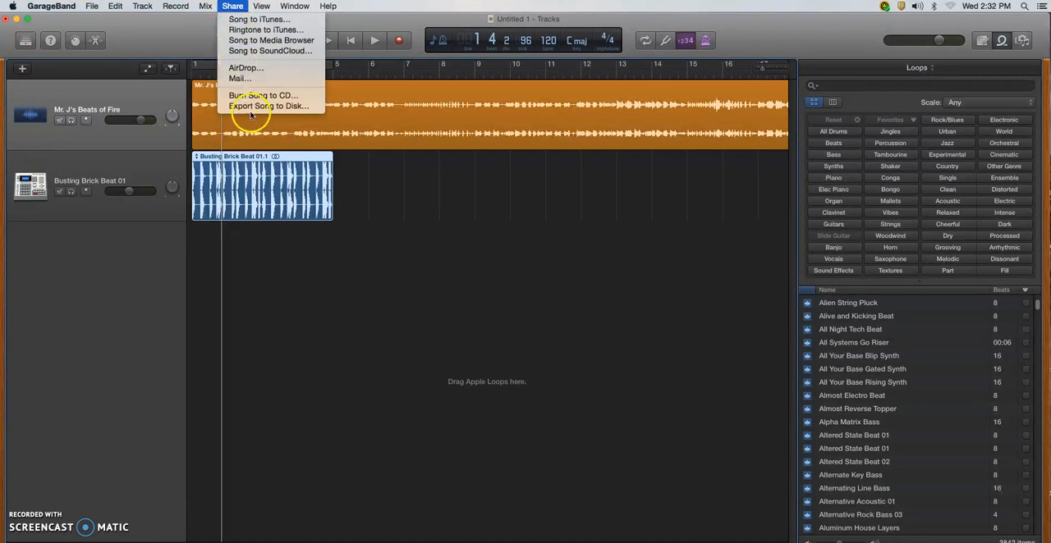
{"action": "mouse_move", "coordinate": [268, 106]}
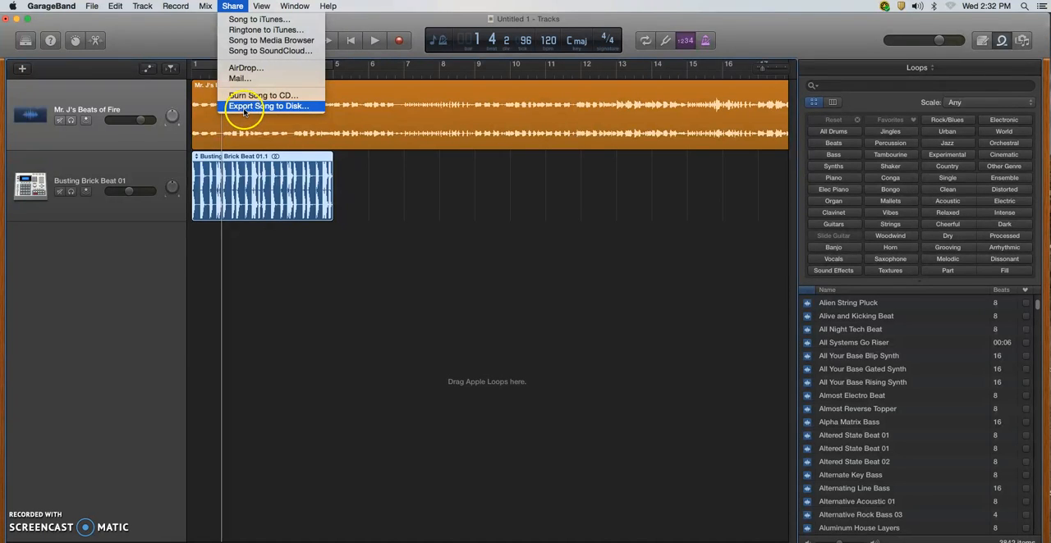
{"action": "mouse_move", "coordinate": [267, 107]}
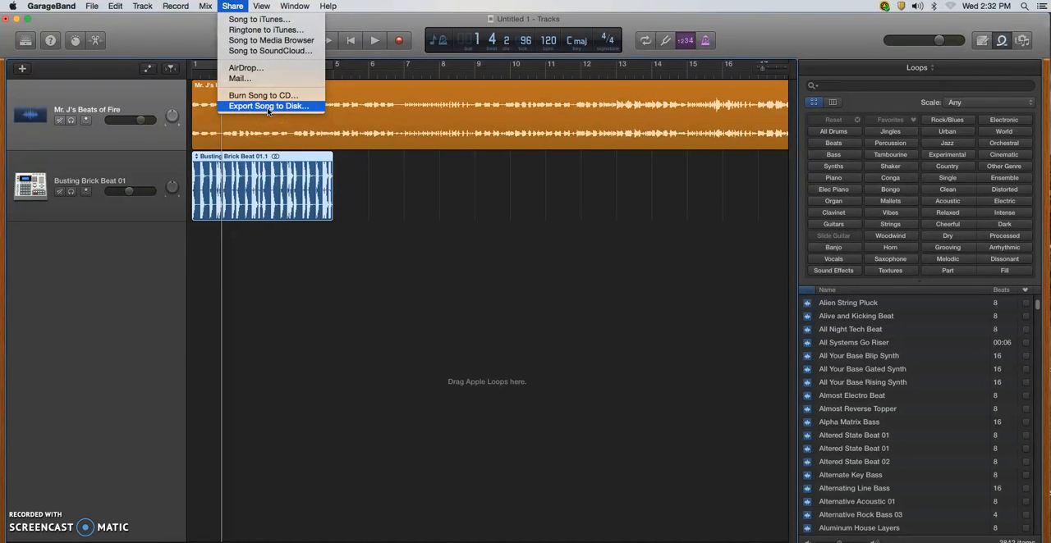
{"action": "left_click", "coordinate": [268, 106]}
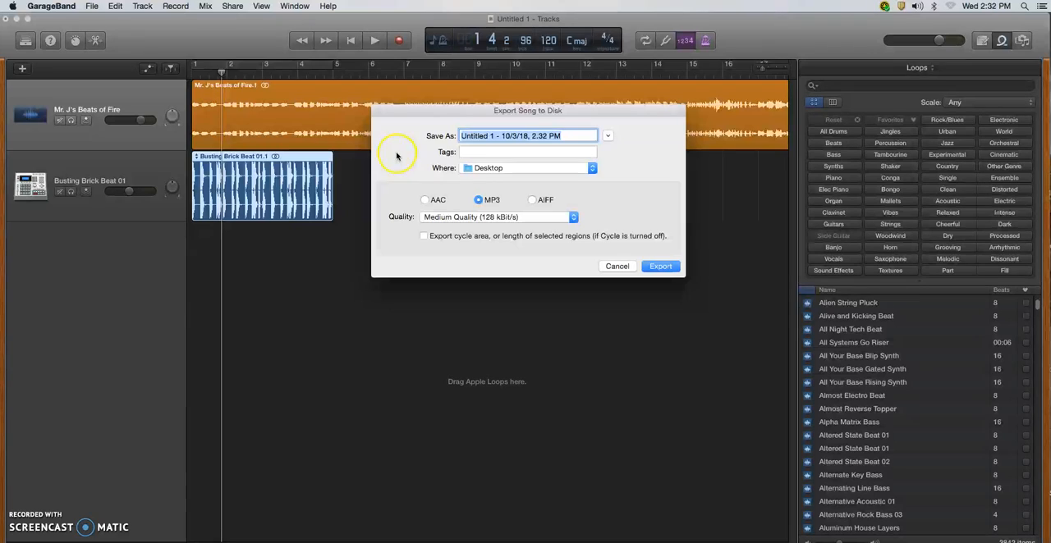
{"action": "mouse_move", "coordinate": [463, 160]}
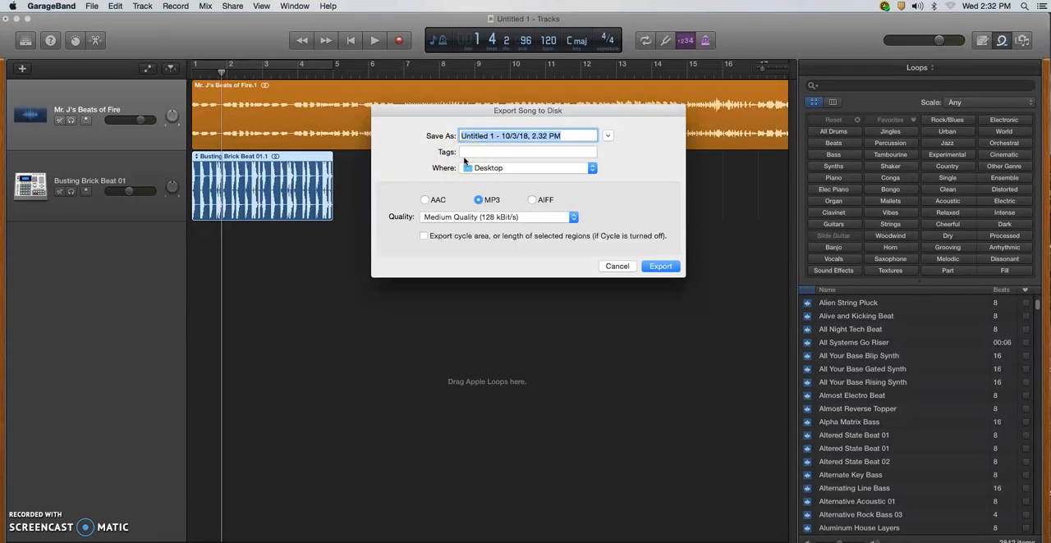
- Export the song as an MP3 named 'Mr. J's Fantastic Beats' to the Desktop
{"action": "type", "text": "Mr. J's"}
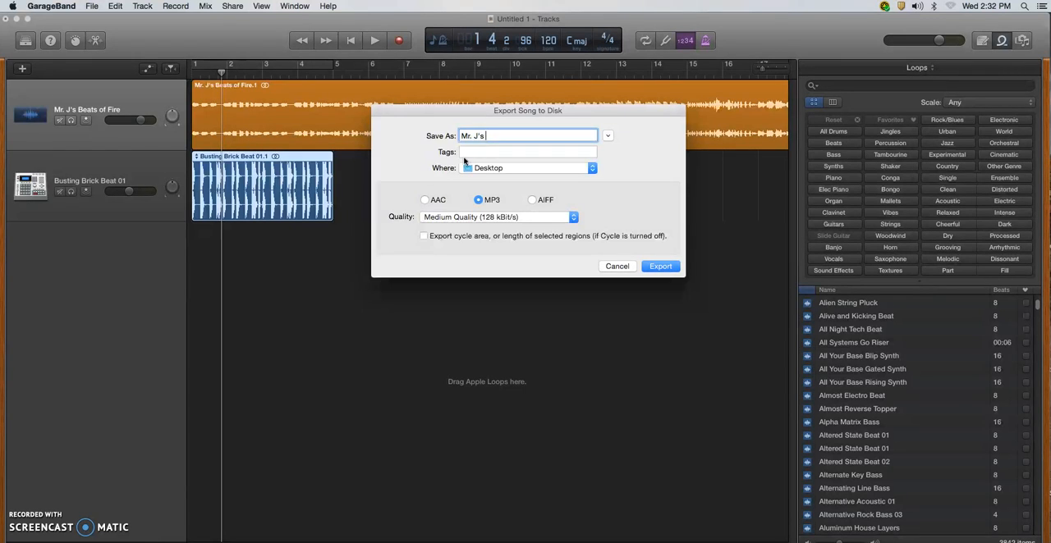
{"action": "type", "text": "Fantas"}
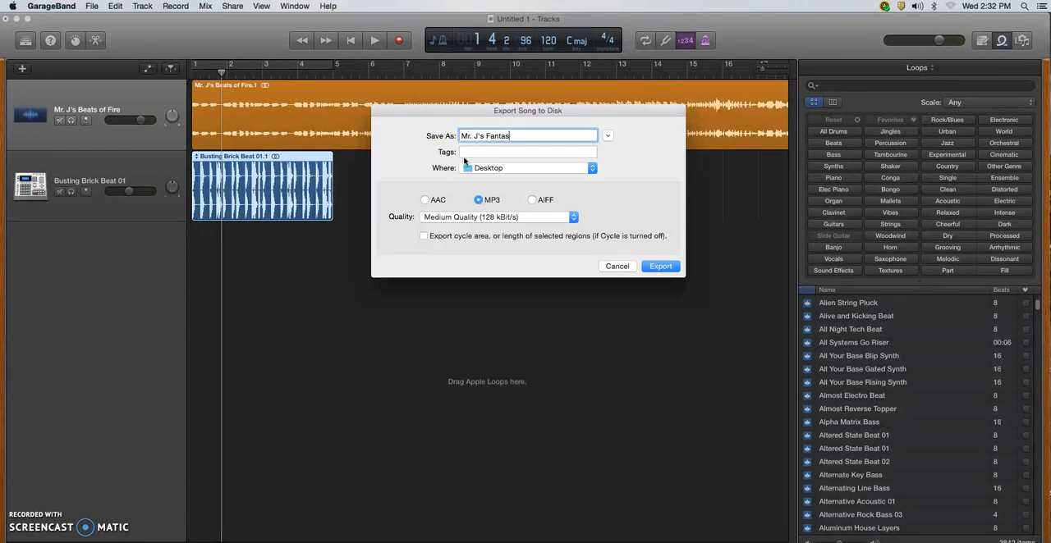
{"action": "type", "text": "tic Beats"}
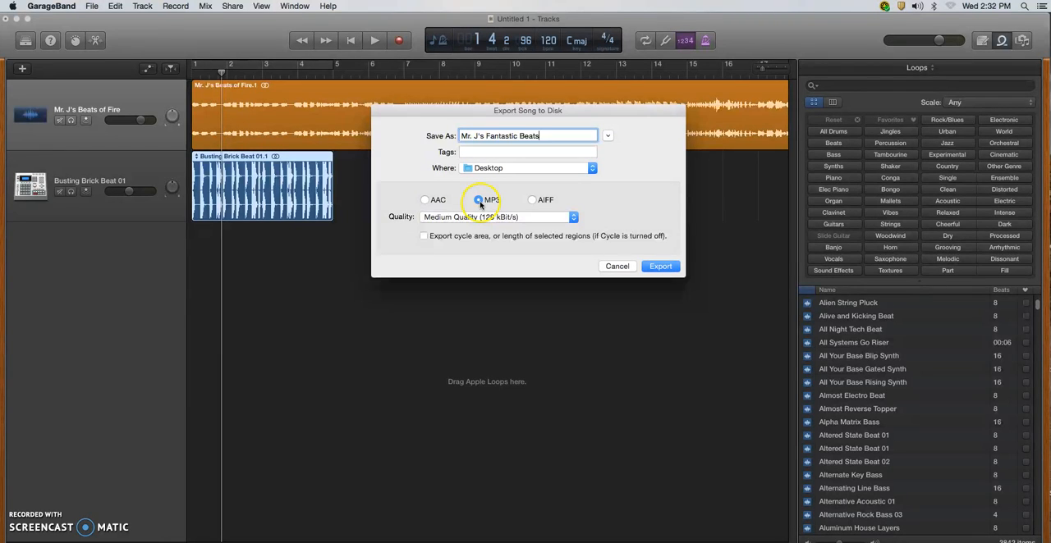
{"action": "left_click", "coordinate": [425, 199]}
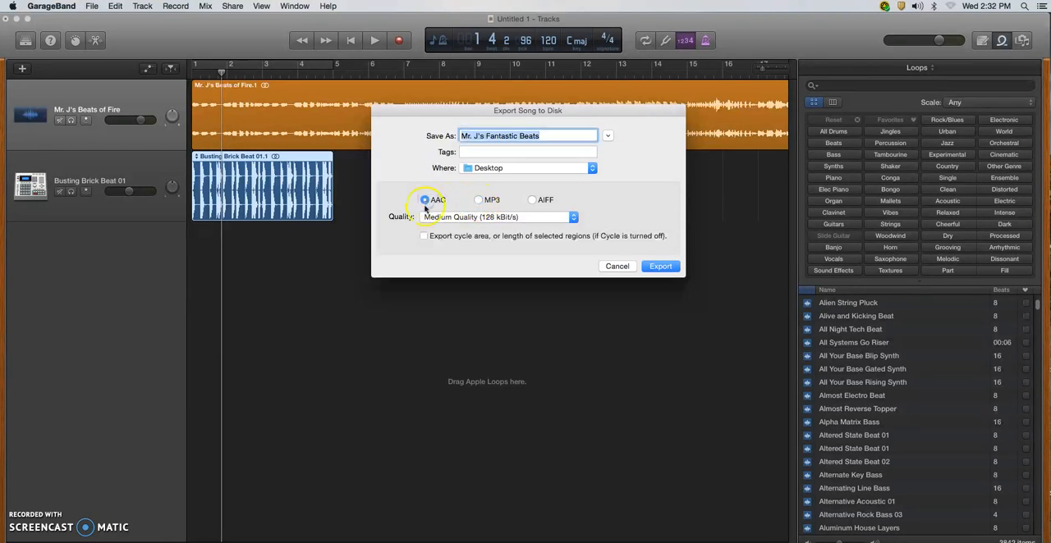
{"action": "mouse_move", "coordinate": [471, 203]}
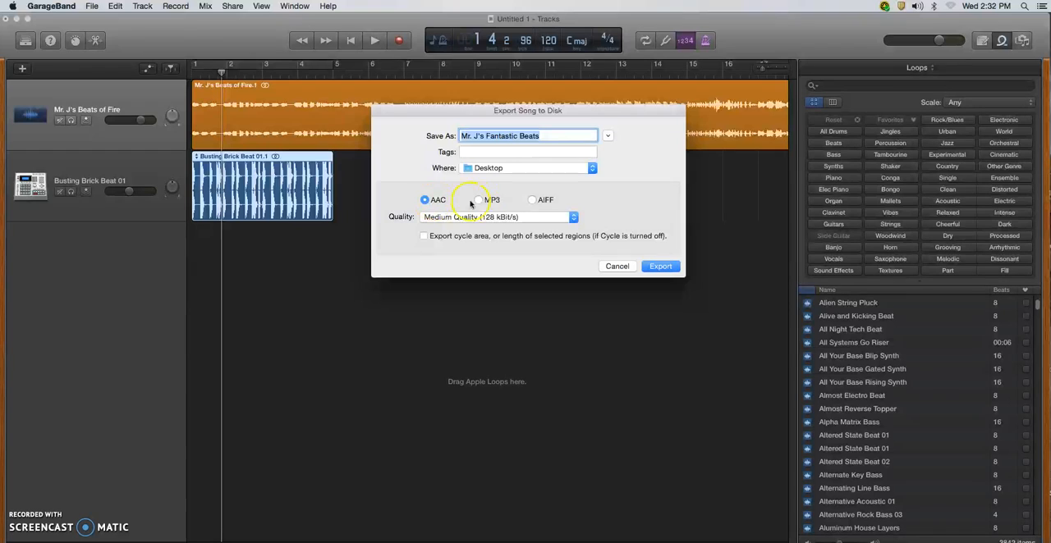
{"action": "left_click", "coordinate": [477, 200]}
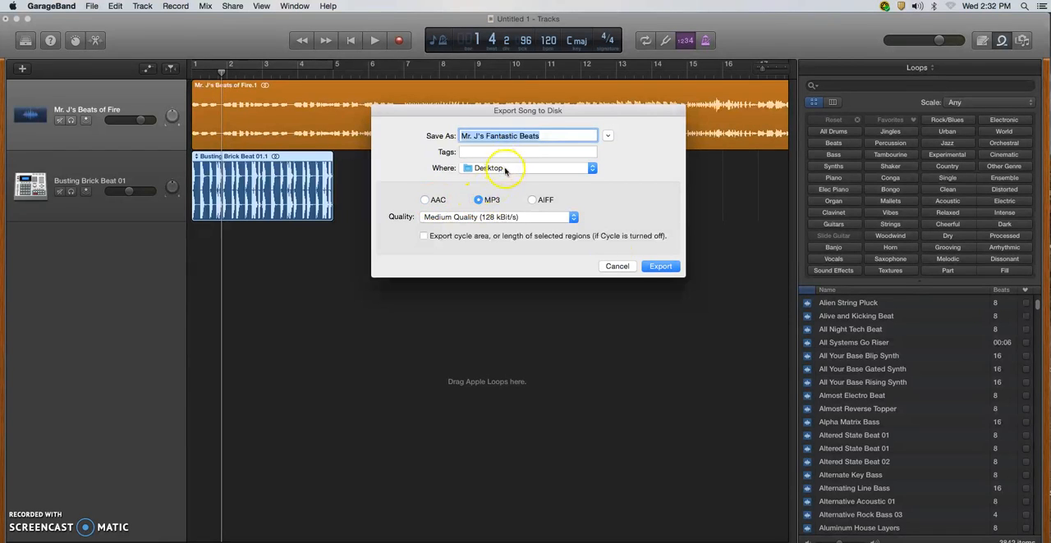
{"action": "left_click", "coordinate": [660, 266]}
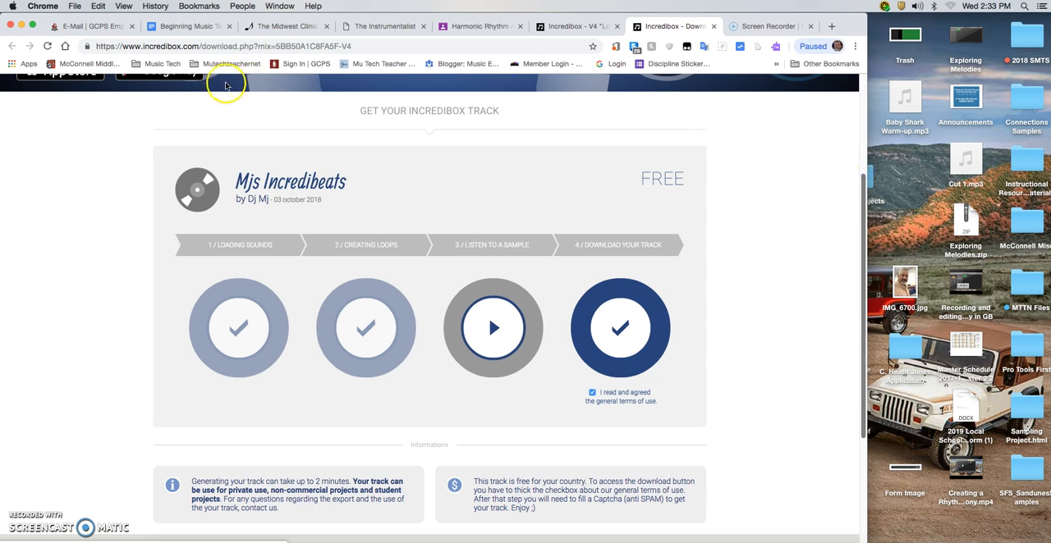
- From the GCPS E-Mail tab, go to portal home and open G Suite for Education from Tools
{"action": "left_click", "coordinate": [90, 25]}
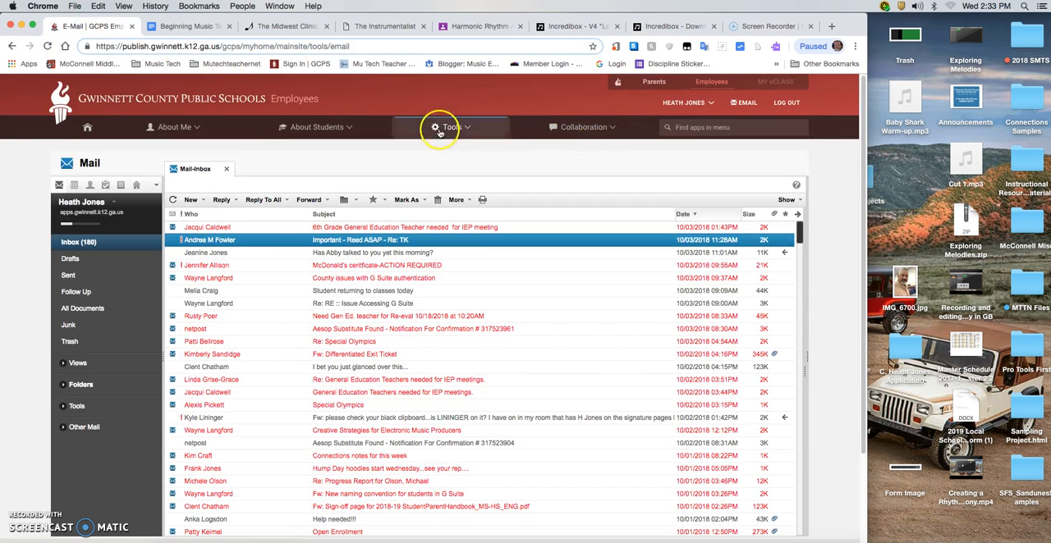
{"action": "left_click", "coordinate": [87, 127]}
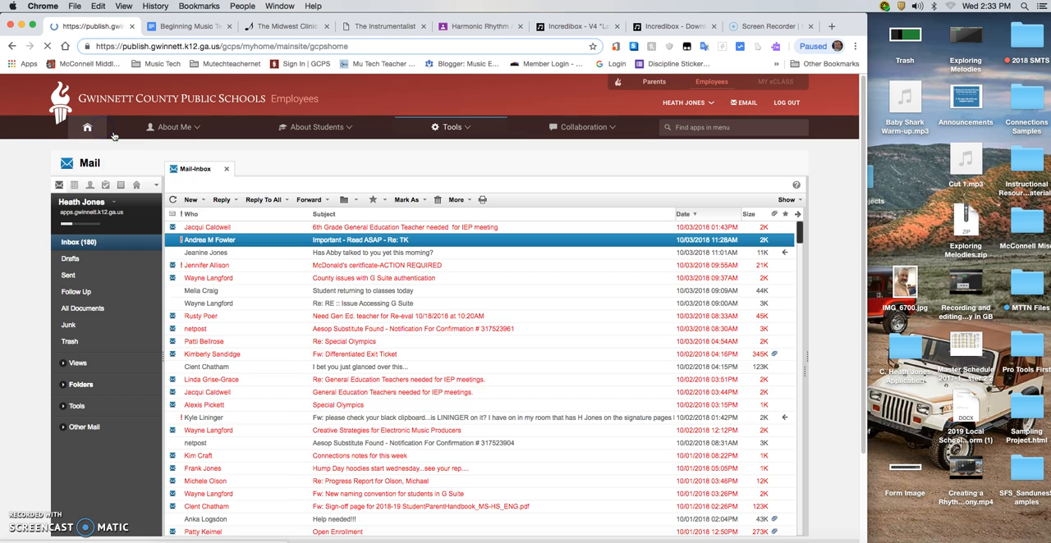
{"action": "left_click", "coordinate": [87, 127]}
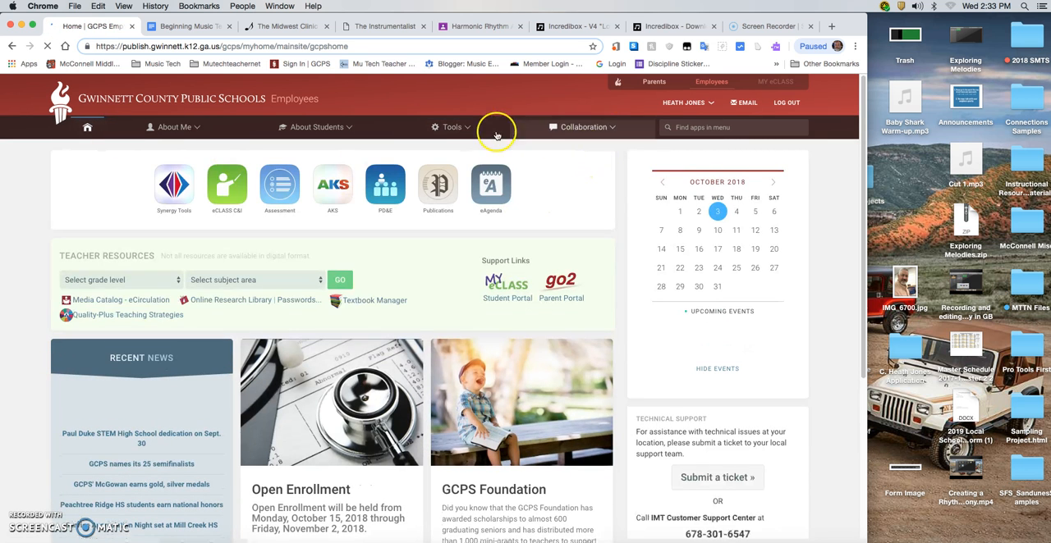
{"action": "left_click", "coordinate": [452, 127]}
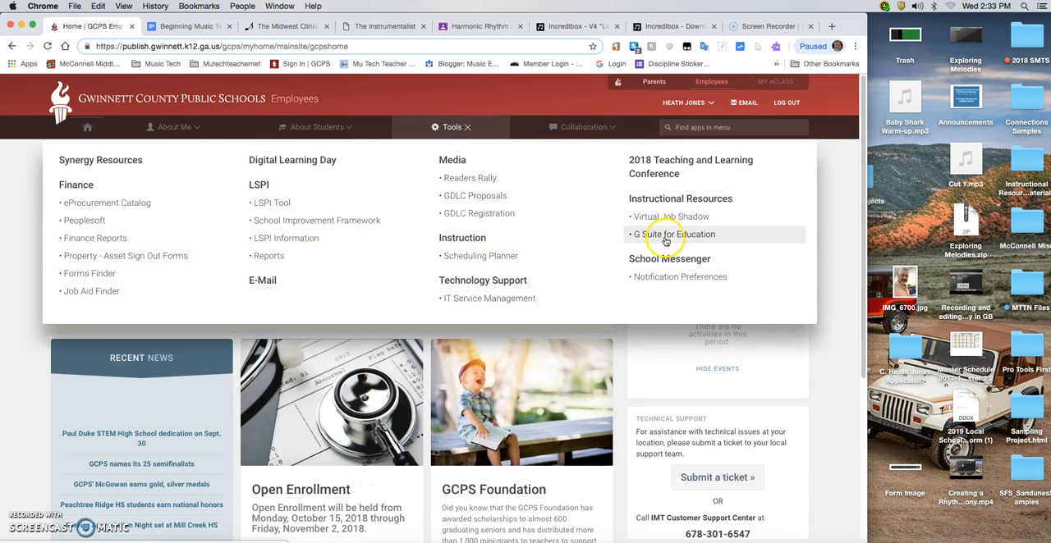
{"action": "left_click", "coordinate": [674, 234]}
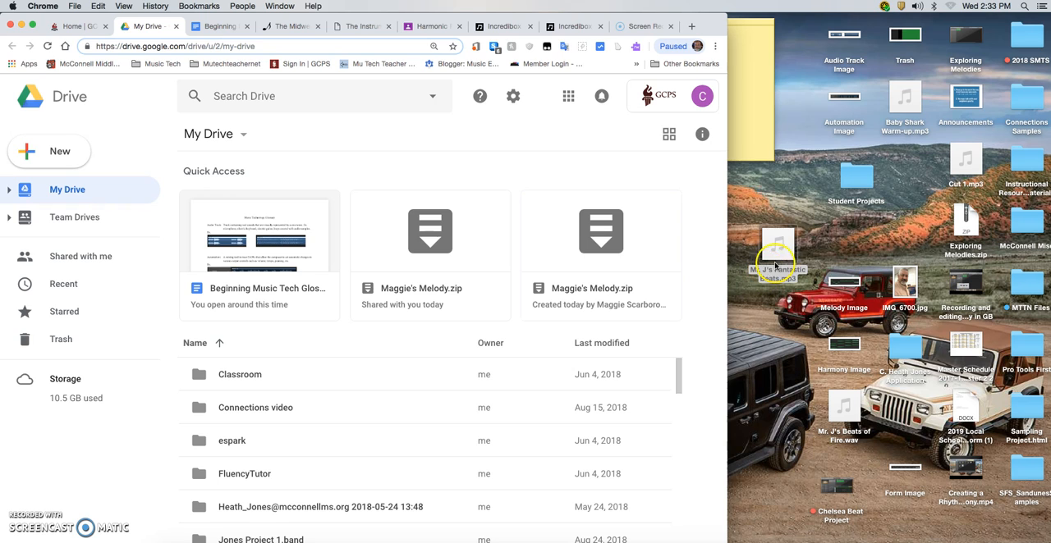
- Drag Mr. J's Fantastic Beats.mp3 from the desktop into My Drive to upload it
{"action": "left_click_drag", "start_coordinate": [776, 259], "coordinate": [649, 448]}
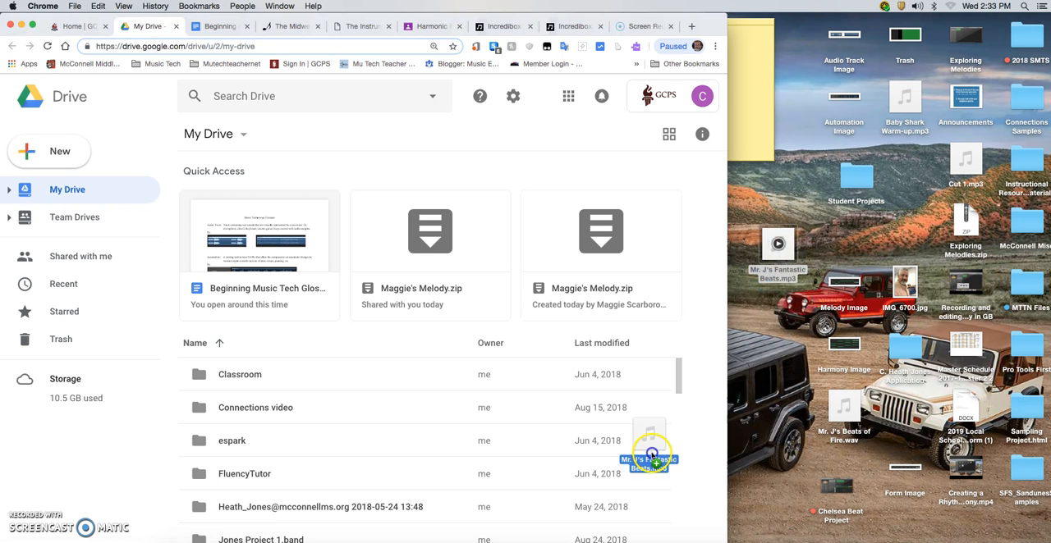
{"action": "left_click_drag", "start_coordinate": [648, 448], "coordinate": [496, 496]}
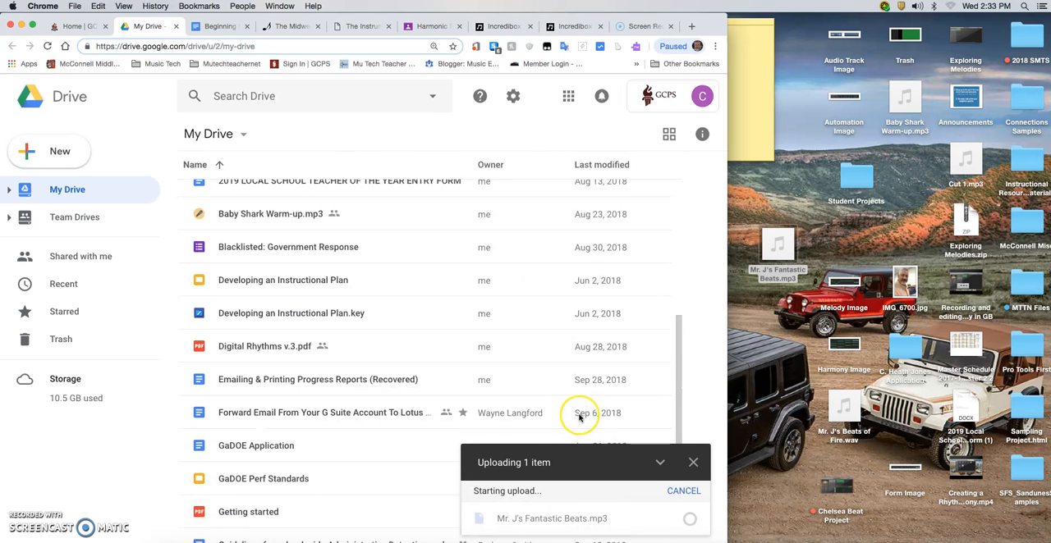
{"action": "scroll", "scroll_direction": "down", "scroll_amount": 3}
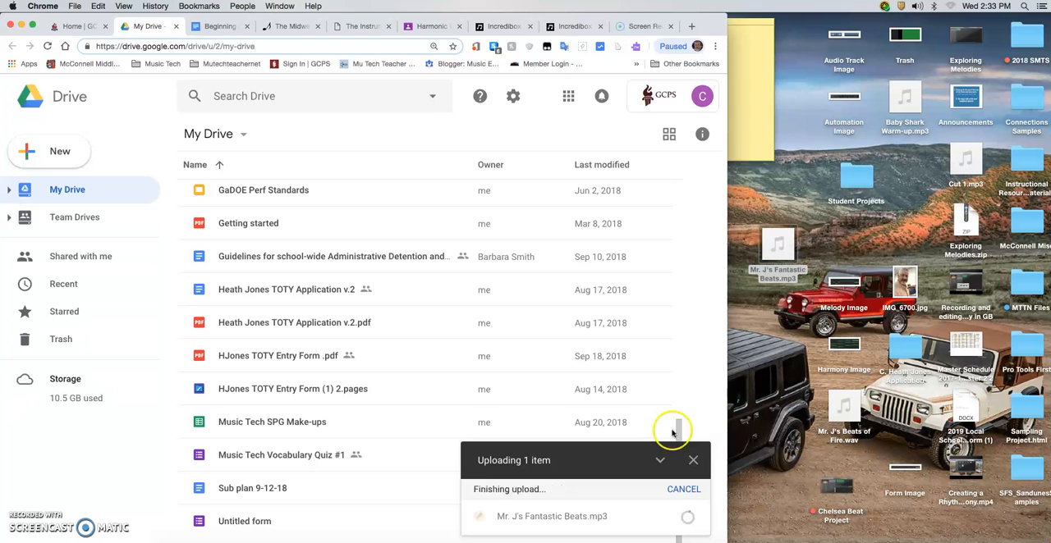
{"action": "scroll", "scroll_direction": "up", "scroll_amount": 3}
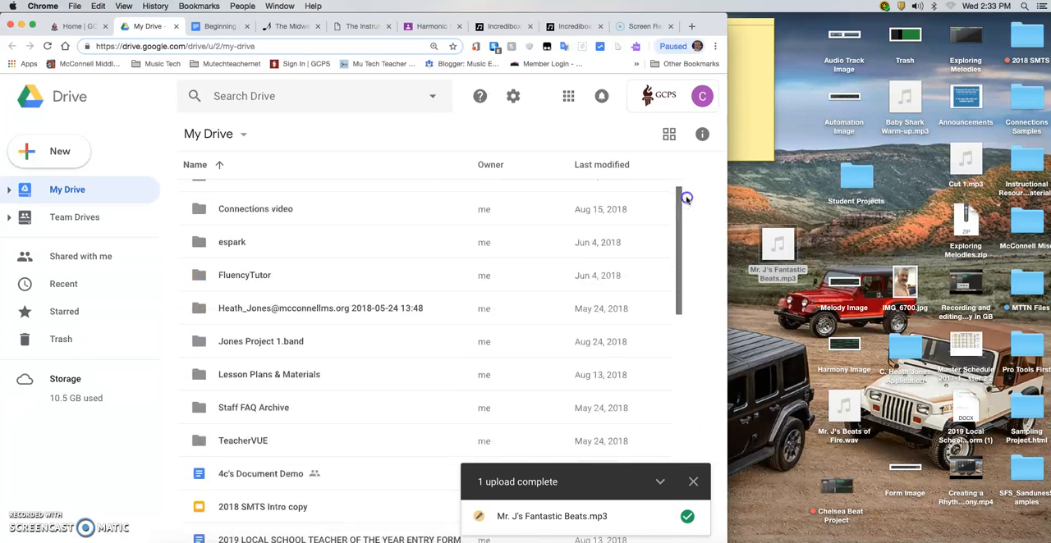
{"action": "scroll", "scroll_direction": "up", "scroll_amount": 3}
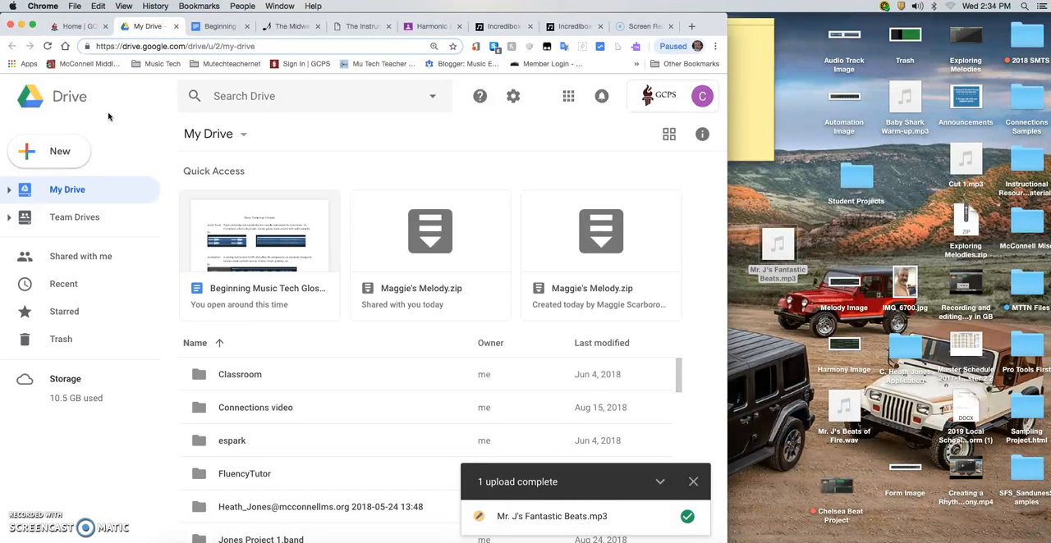
{"action": "mouse_move", "coordinate": [706, 203]}
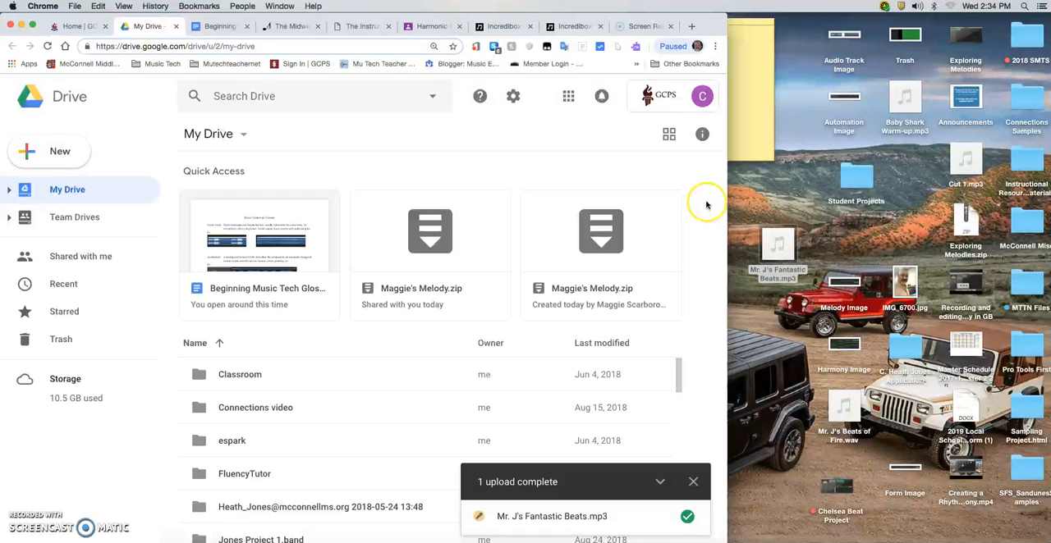
{"action": "mouse_move", "coordinate": [727, 181]}
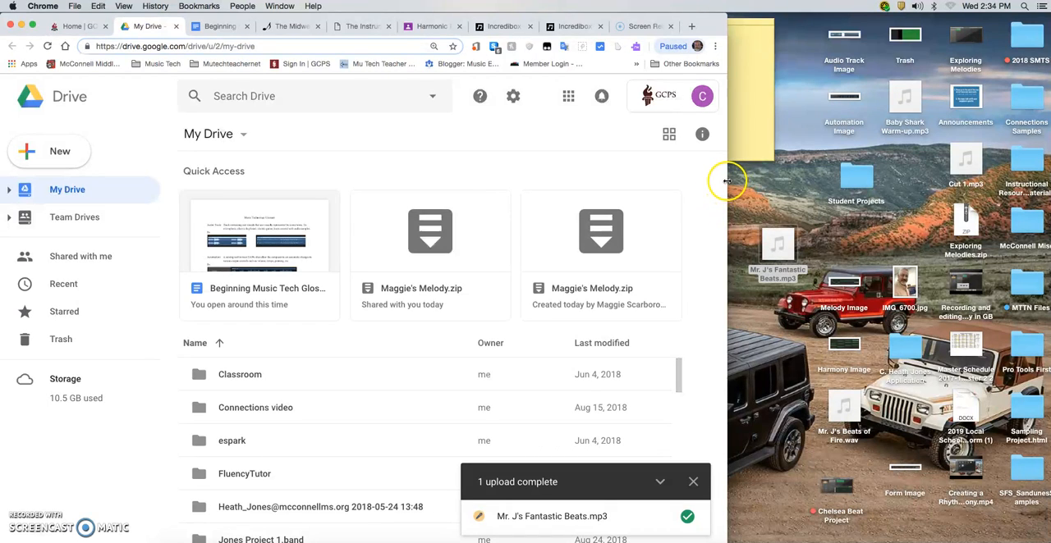